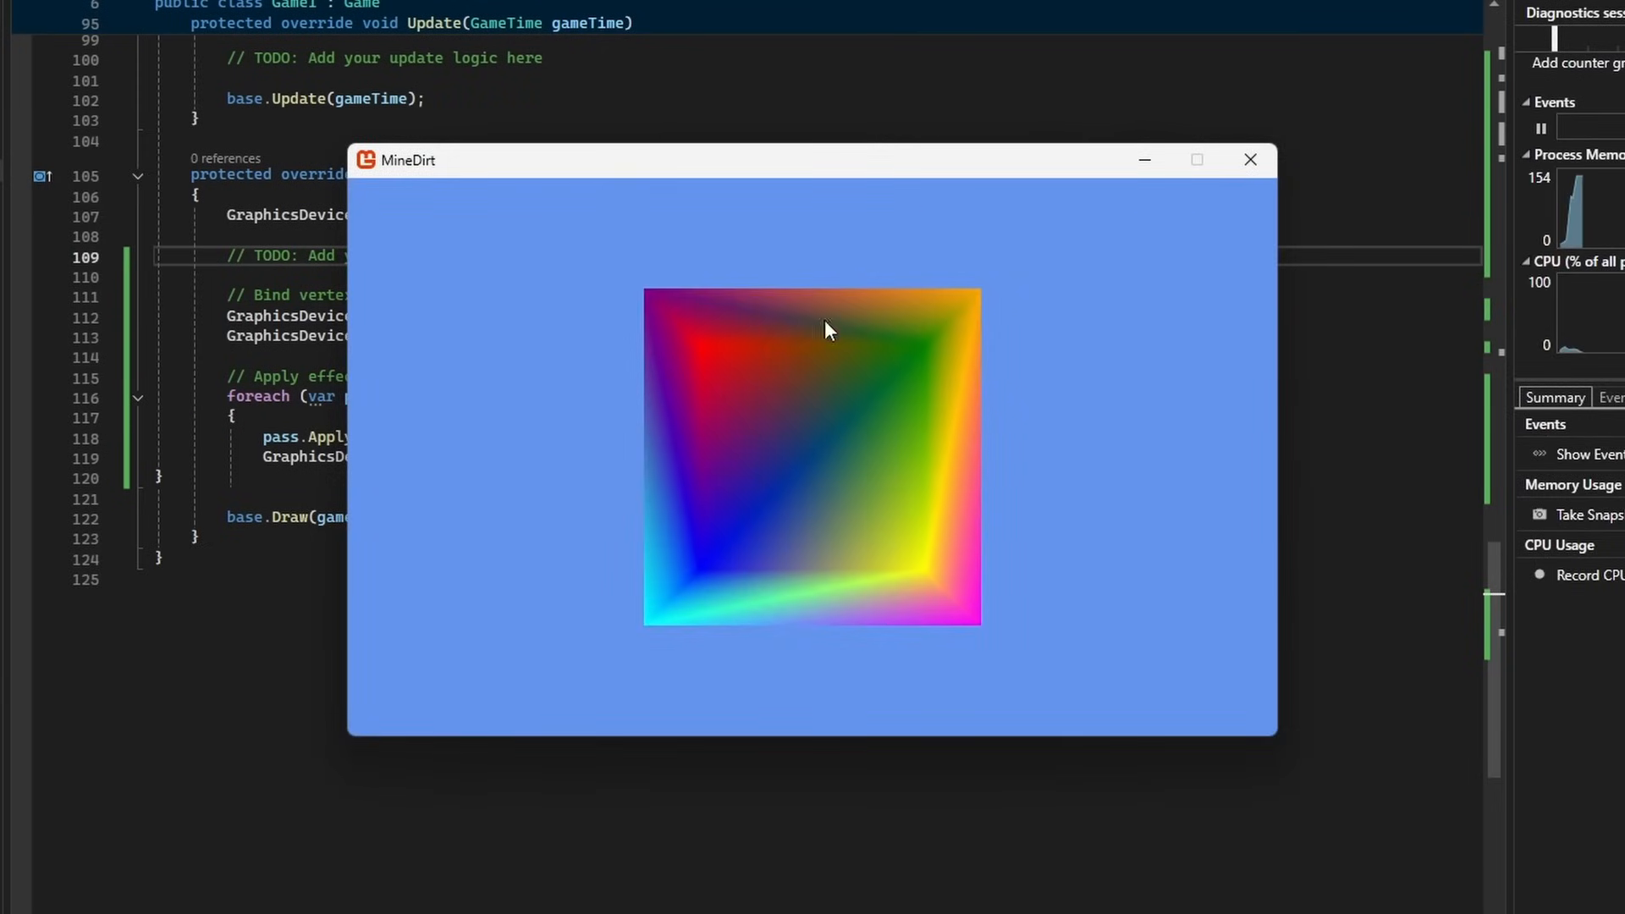
- Run the MonoGame project to render the multicoloured gradient quad in the MineDirt window
left_click(1249, 159)
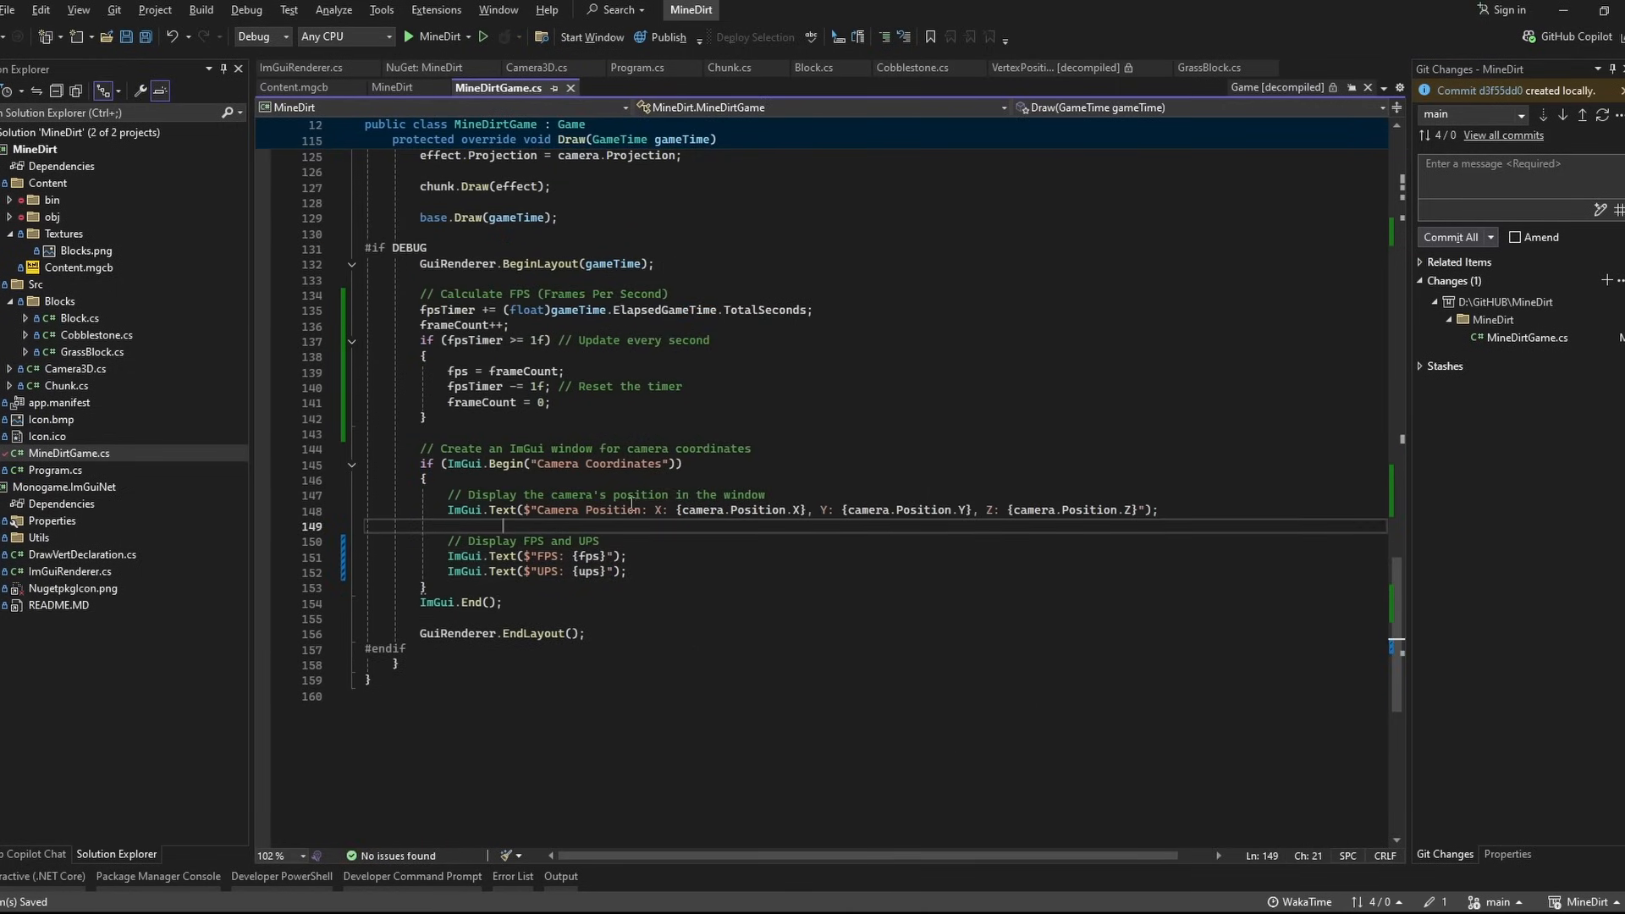
- Switch to Block.cs holding the constructor with per-face GetTextureCoordinates for 1, 2 or 3 atlas indices
left_click(442, 36)
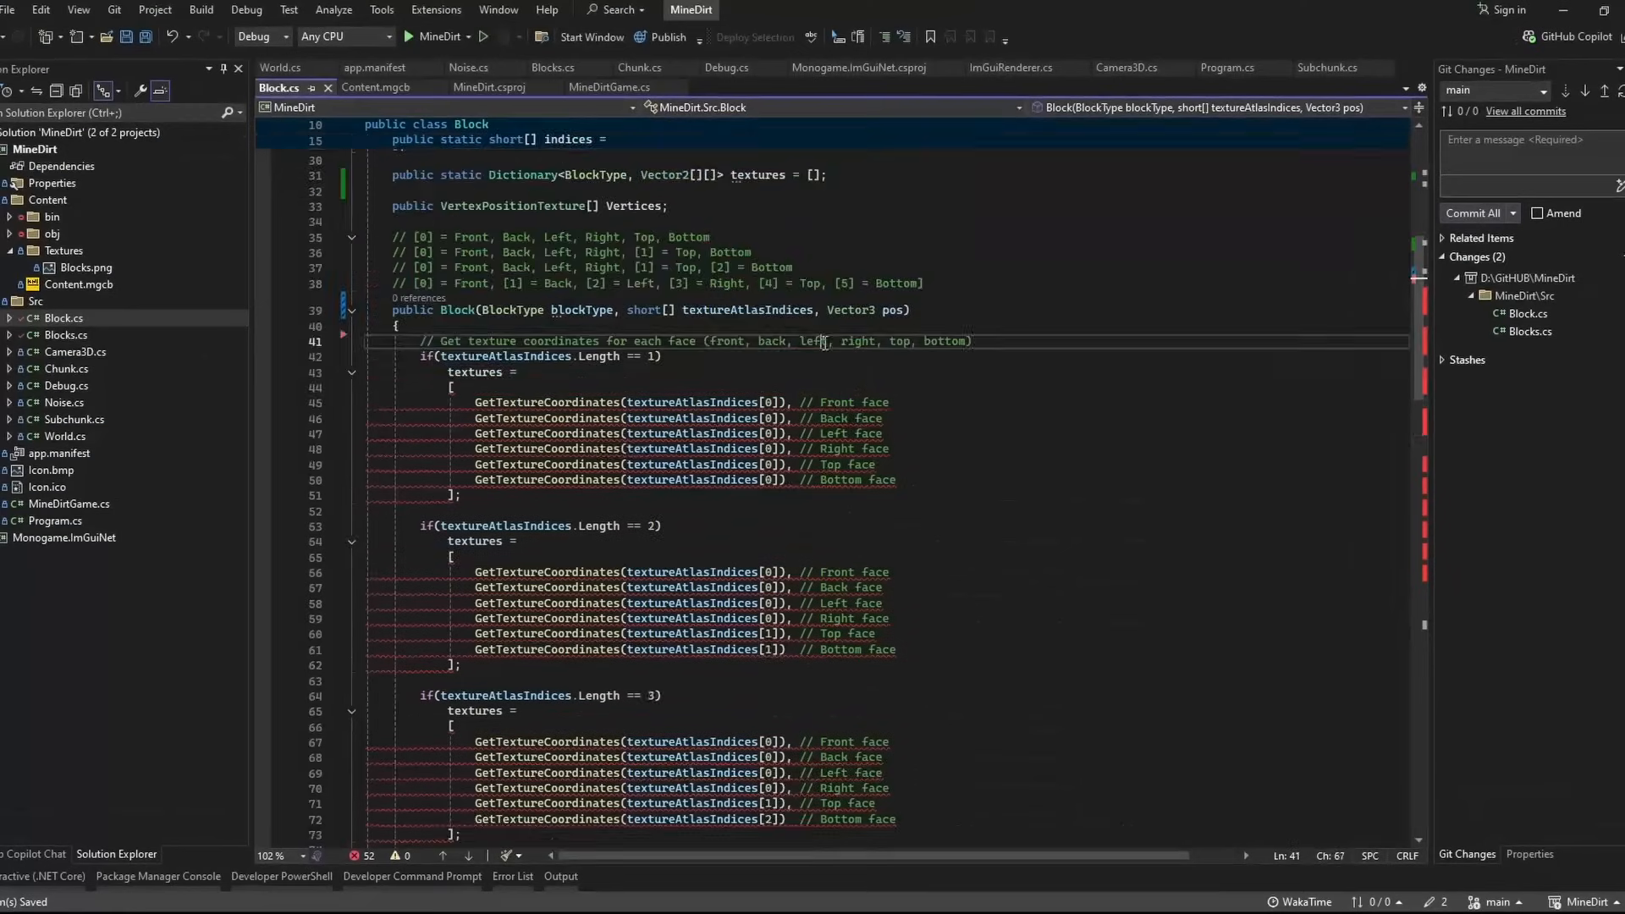
- Add 'this.BlockType = blockType;' to the Block constructor and run the game to show textured grass-and-dirt terrain
type("this.BlockType = blockType;")
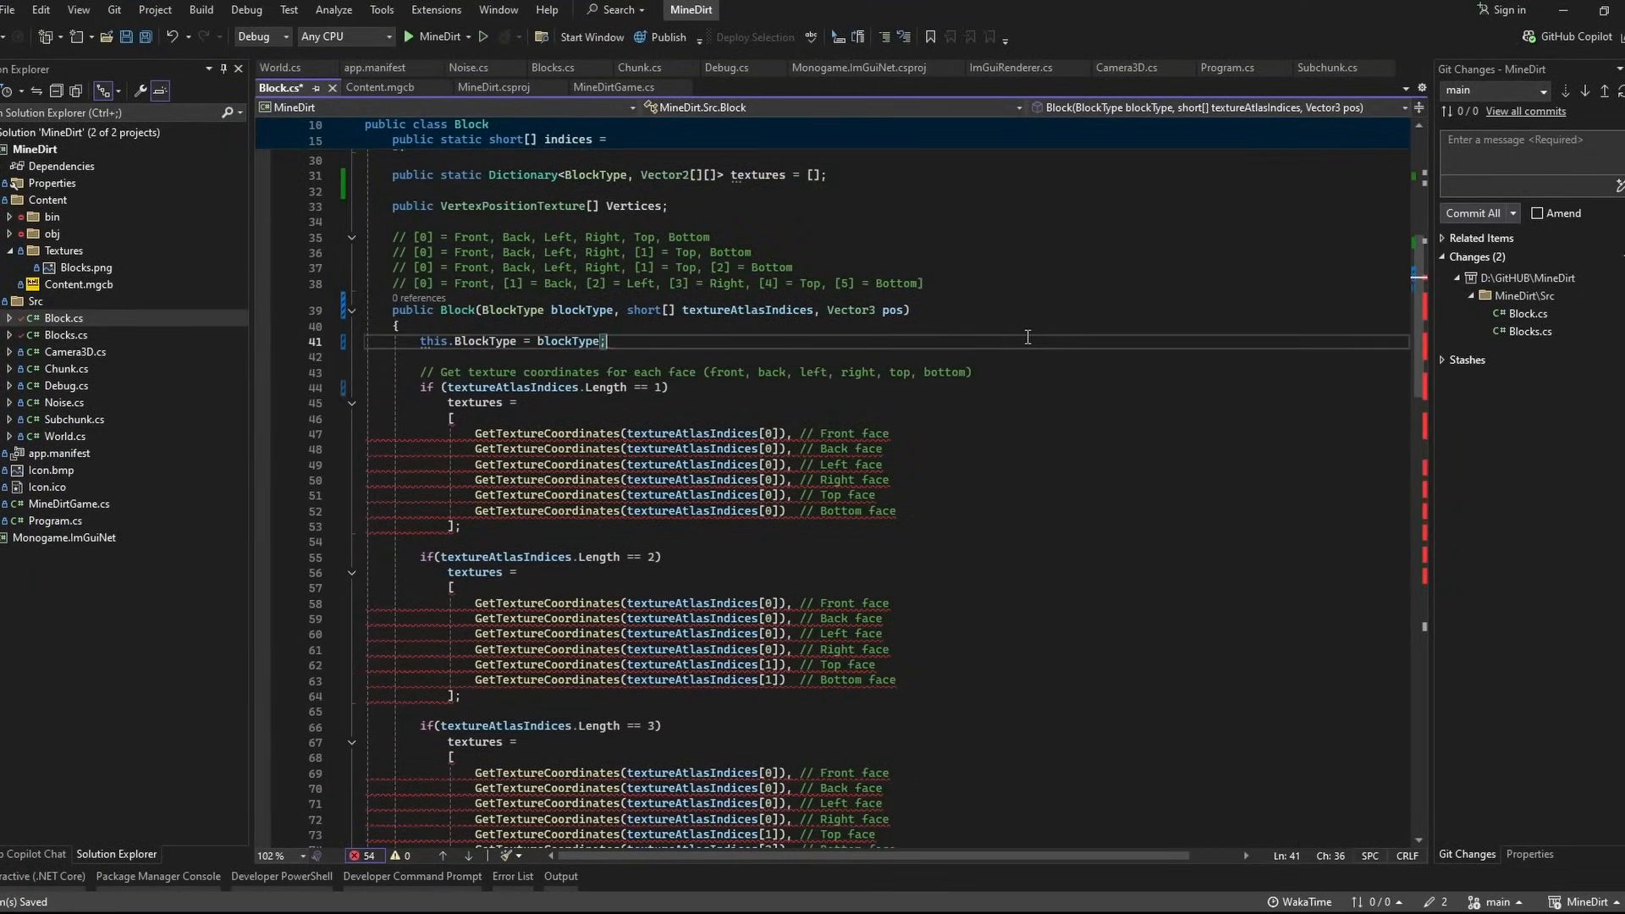
left_click(488, 36)
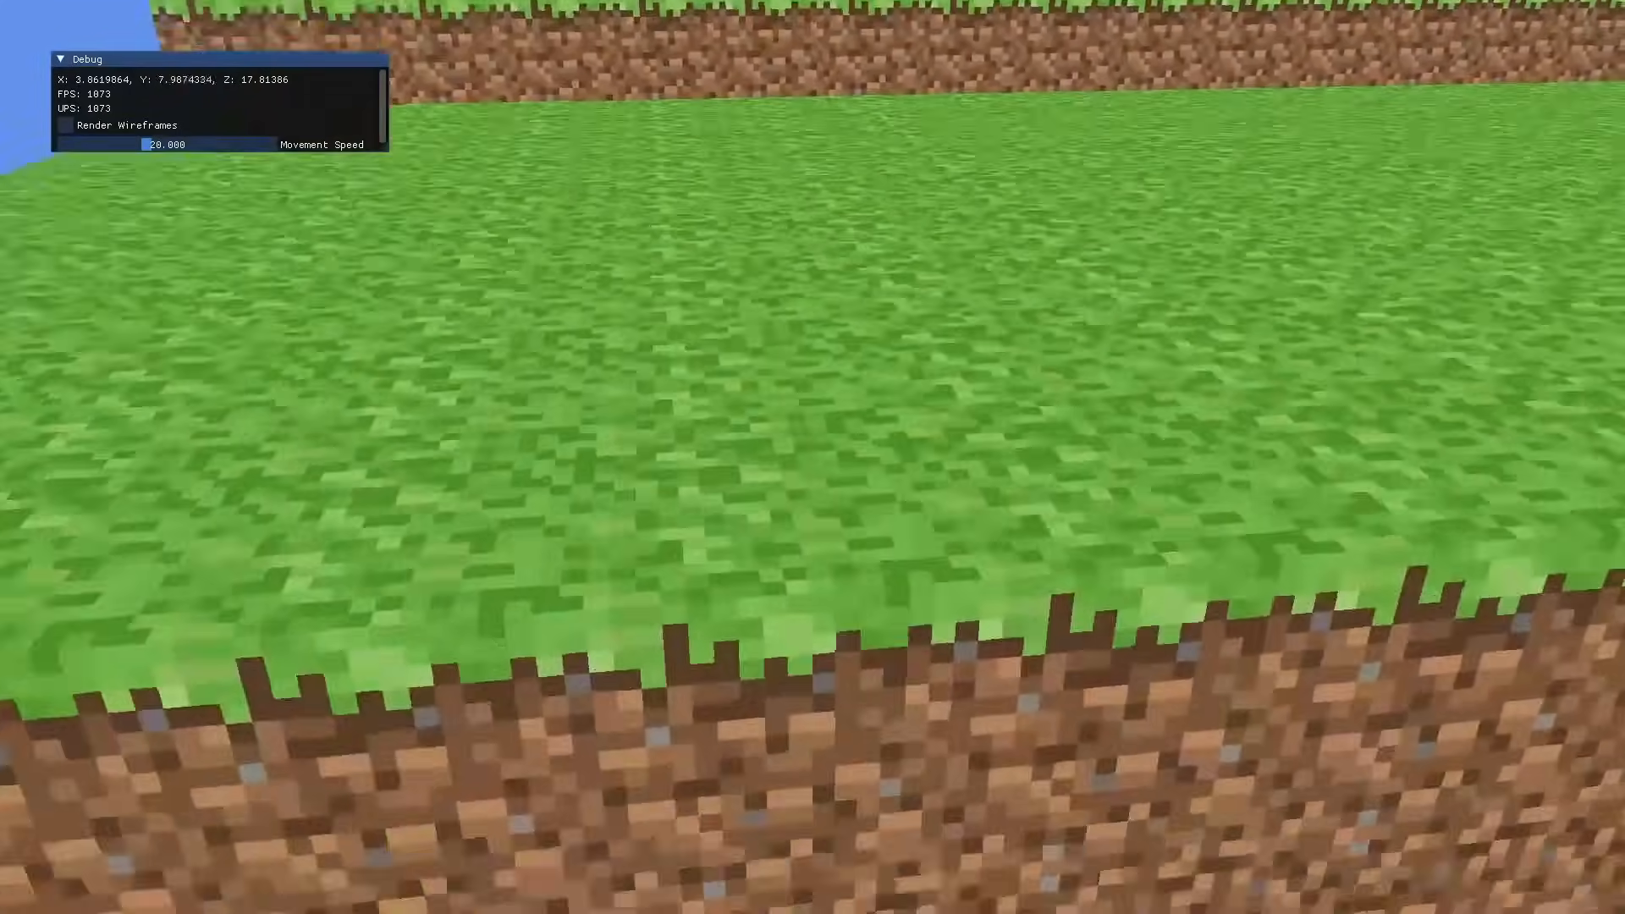
- Fly forward over the noise-generated hills while the Debug overlay lists vertex, index and memory figures
left_click(62, 124)
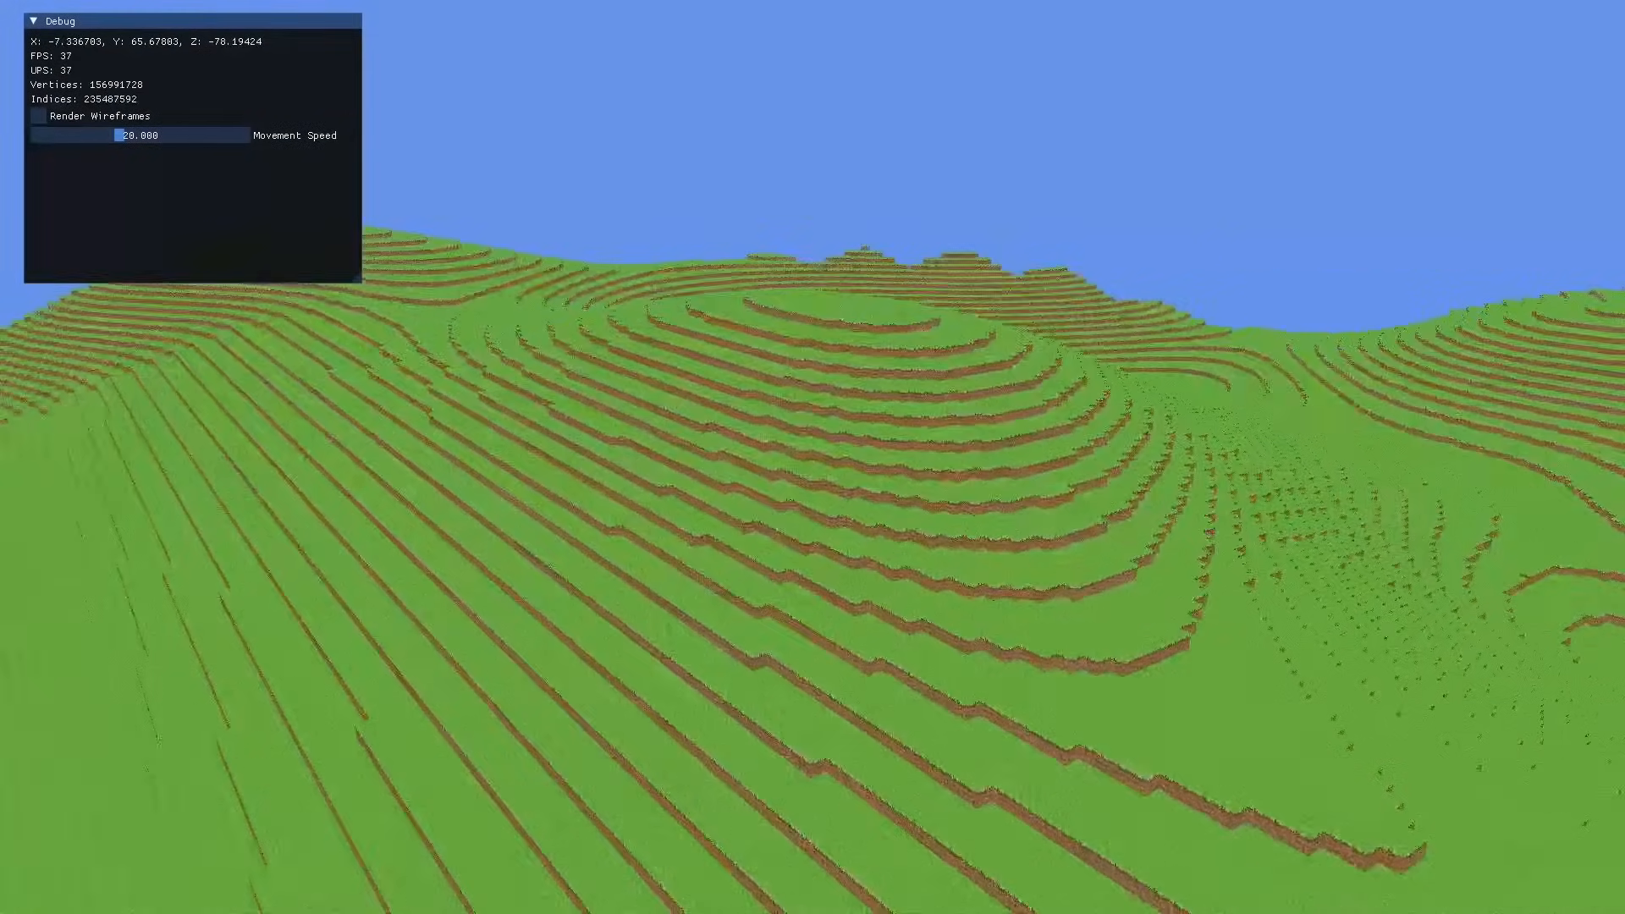
key("w")
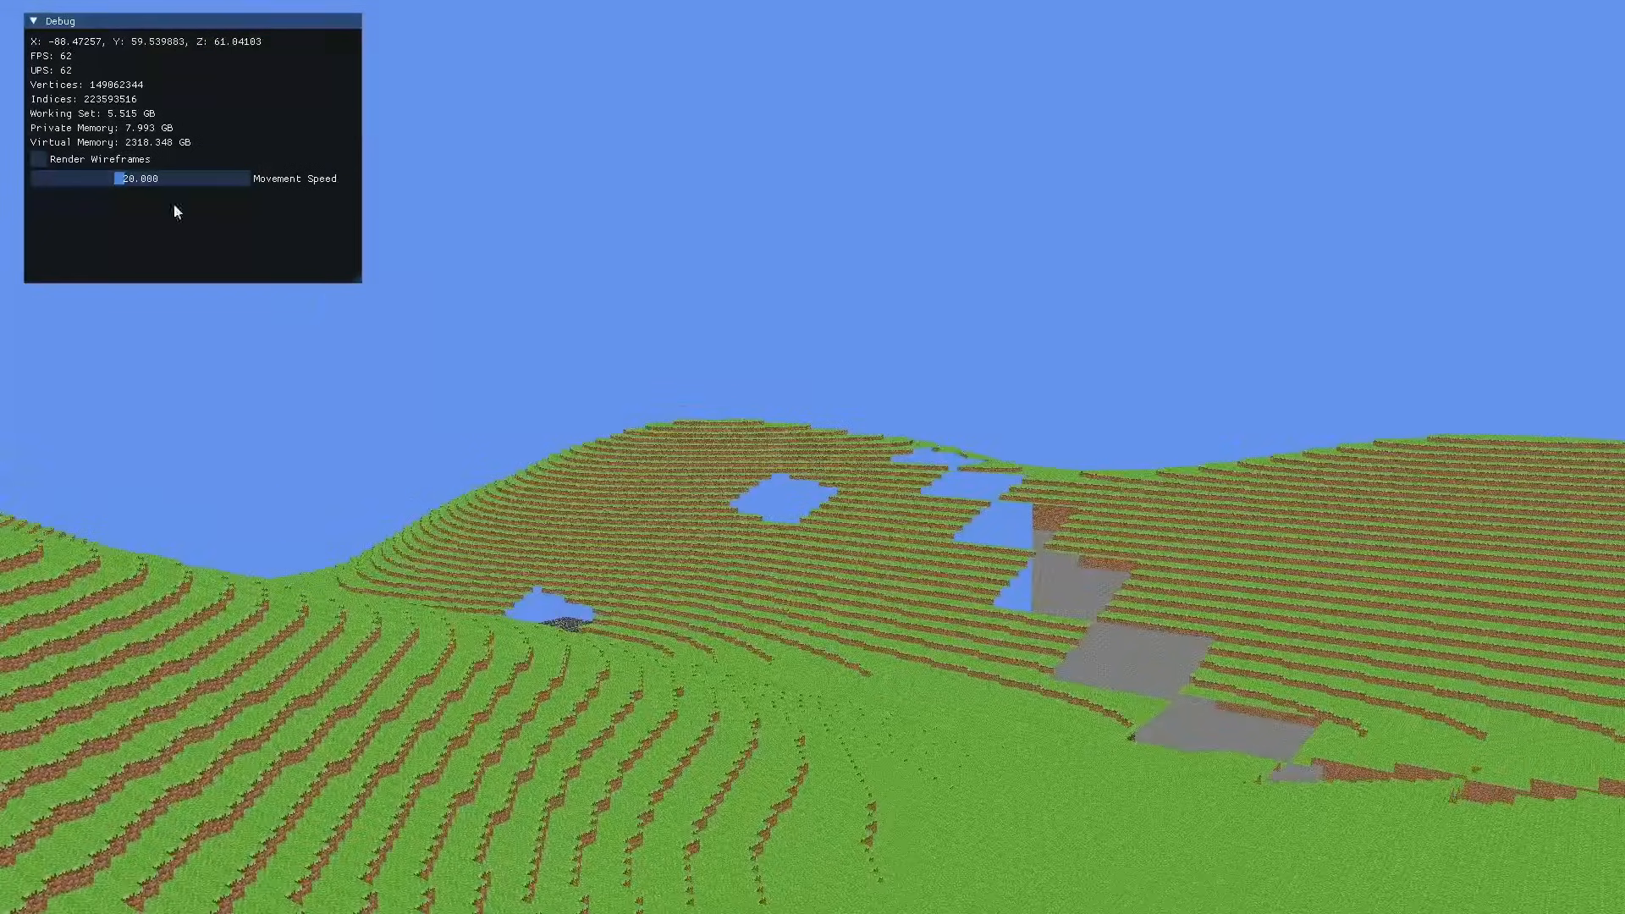
- Tick Render Wireframes and check the Pointed Block, Chunks Count and 98790576 Vertices readouts
left_click(39, 159)
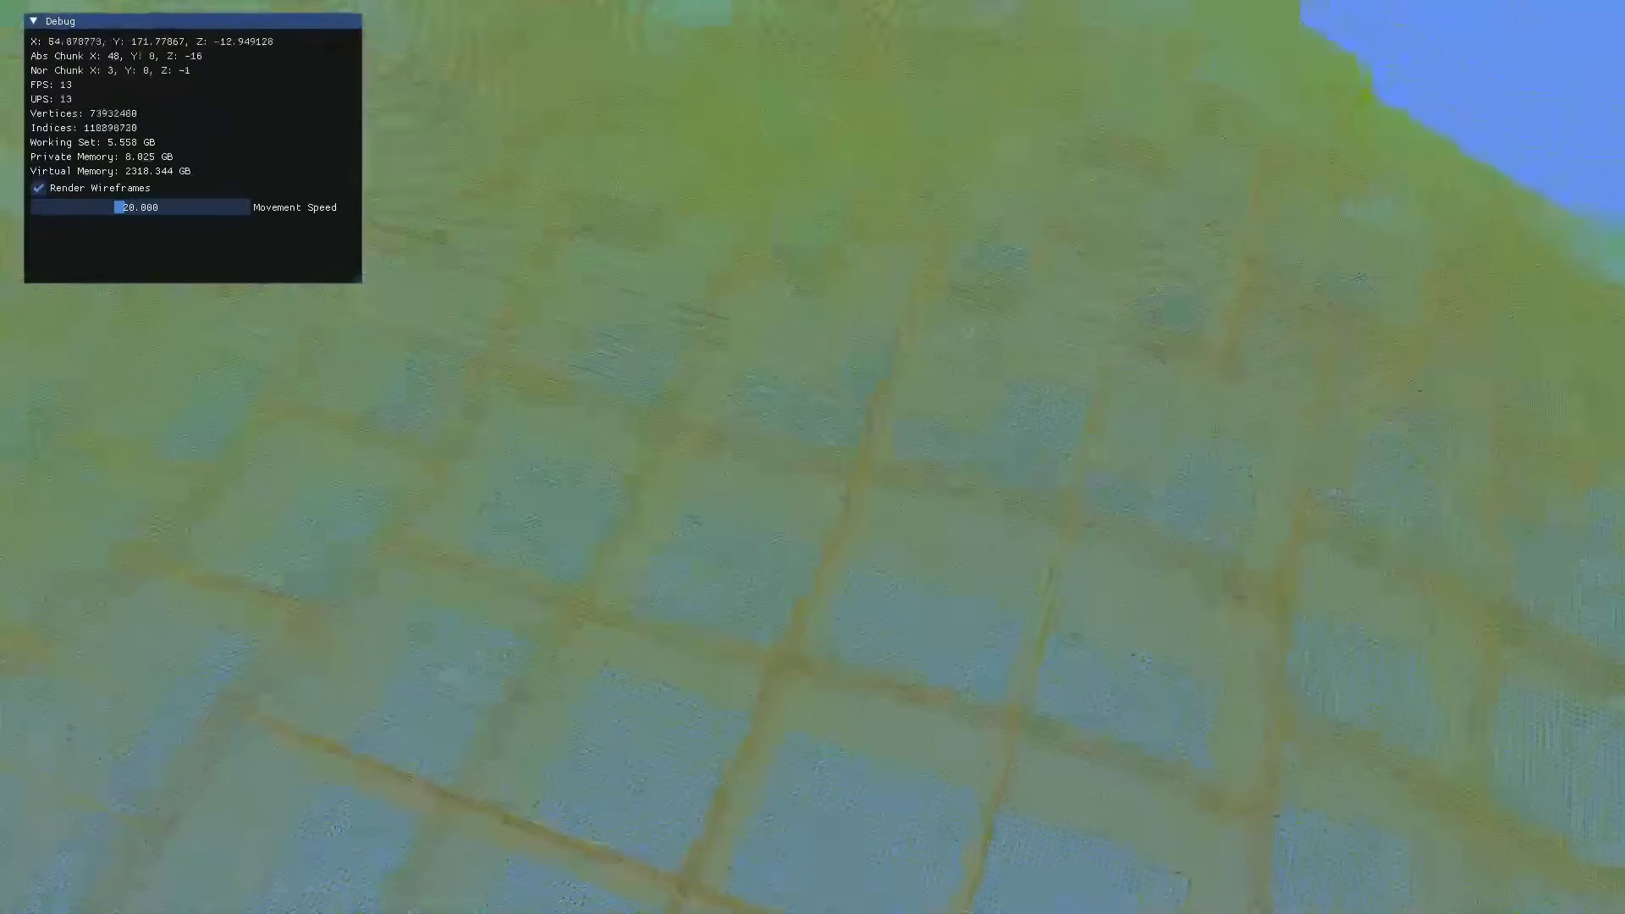
left_click(39, 188)
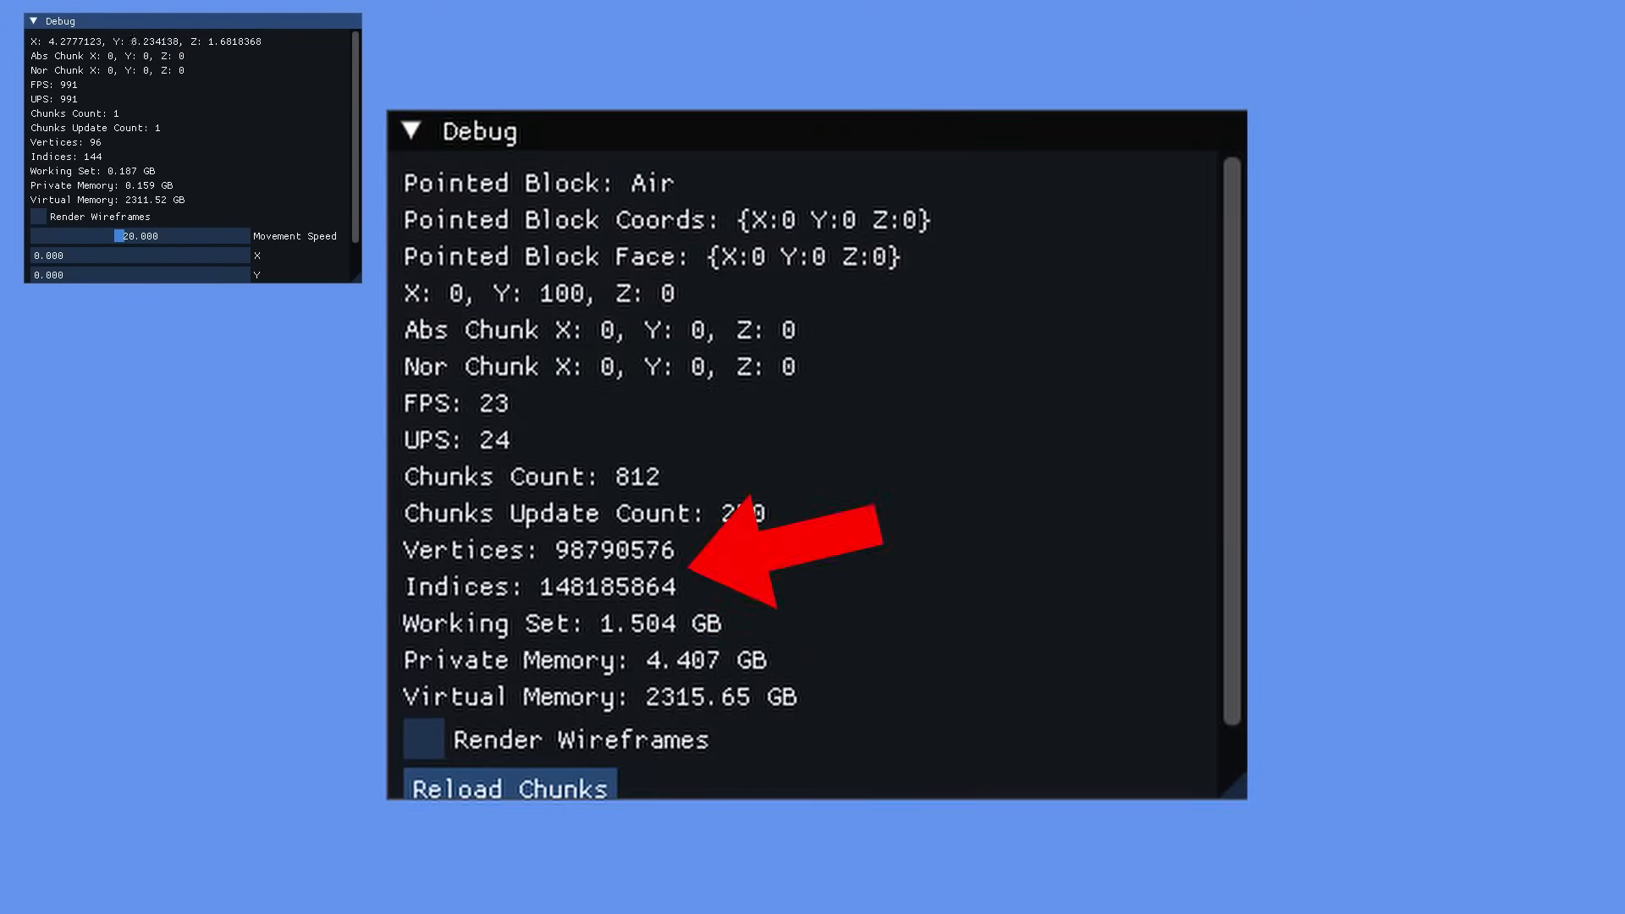
- Focus the game window and fly across the hilly landscape with blue water pools and about 802 chunks loaded
left_click(506, 789)
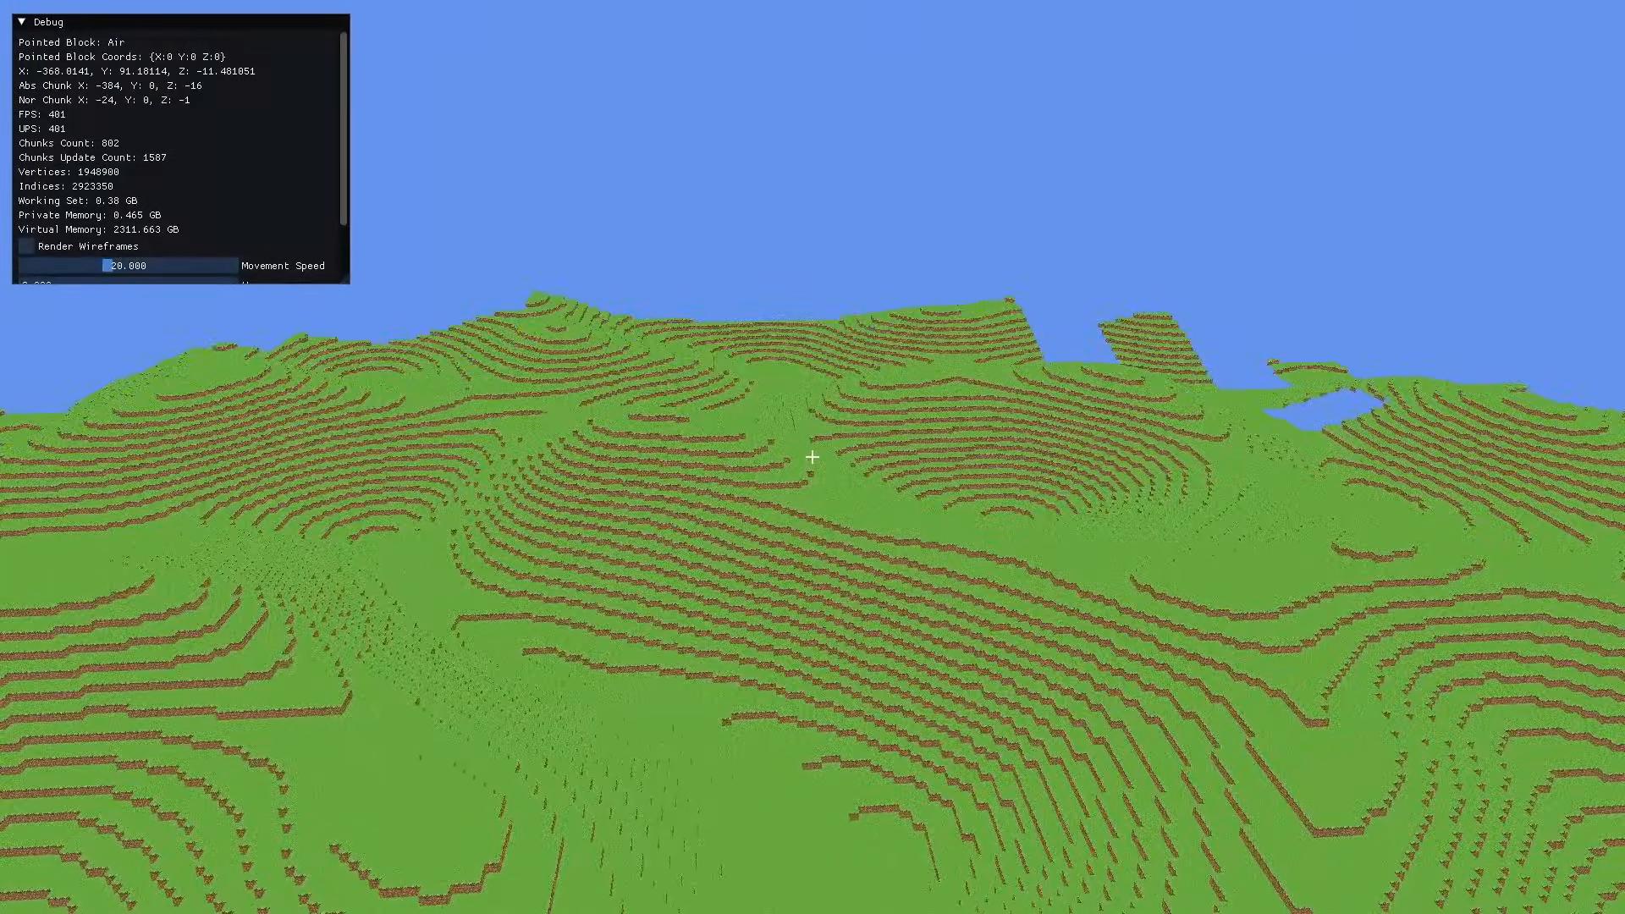
- Fly upward at movement speed 50 to view the vast grassy expanse with 3092 chunks loaded
key("w")
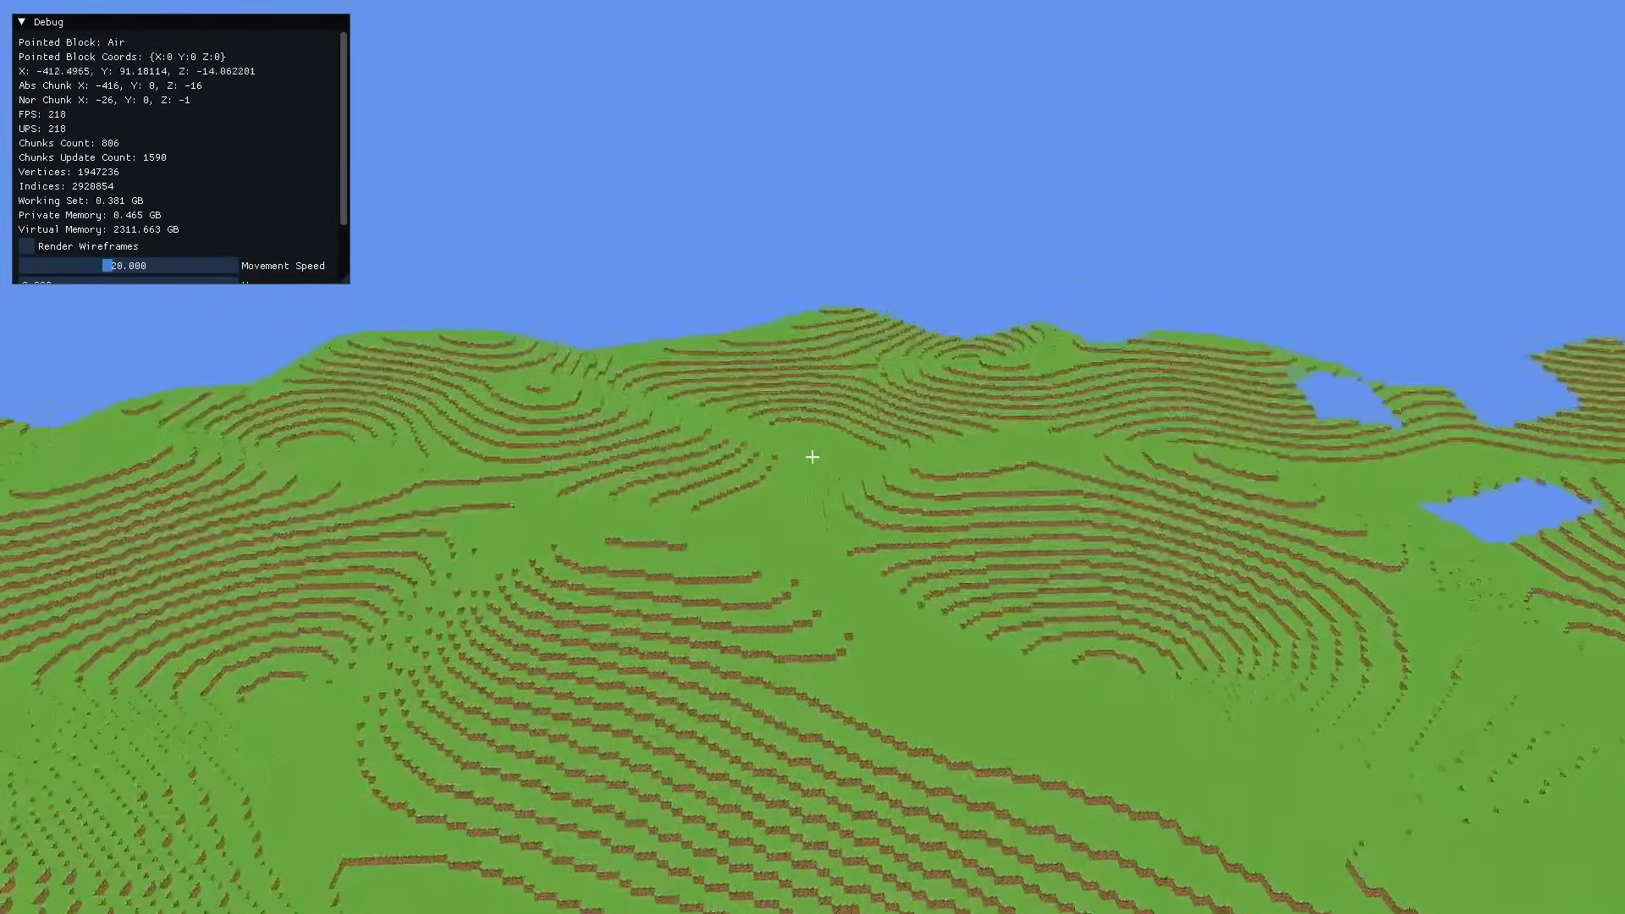
key("w")
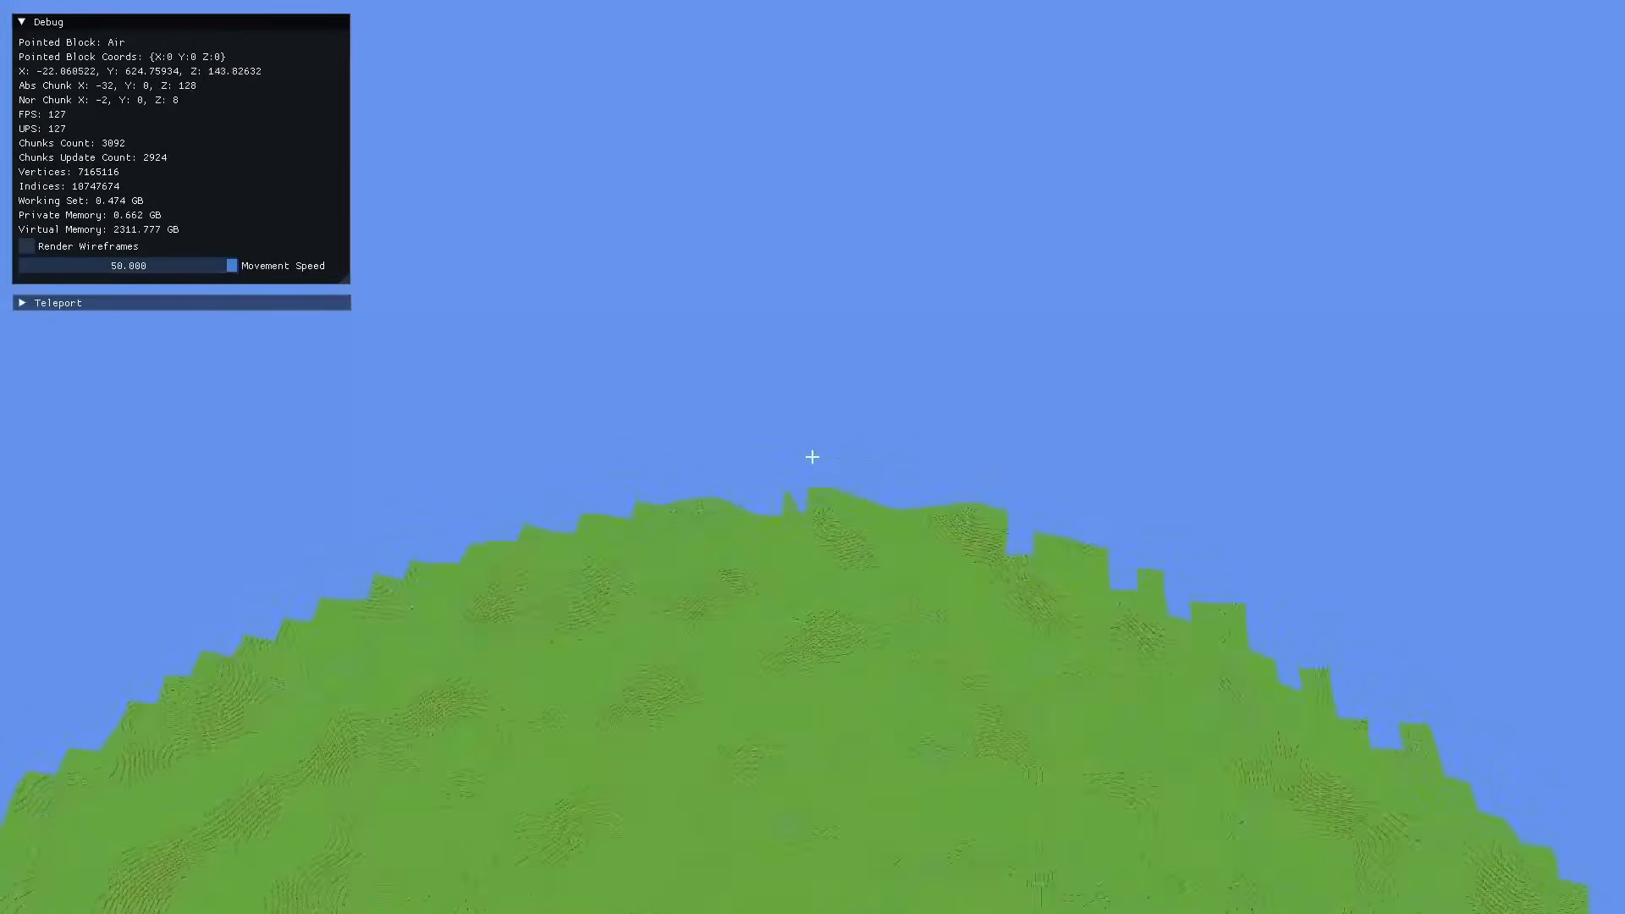
- Fly above the single floating four-chunk terrain block showing grass, dirt and stone layers
key("w")
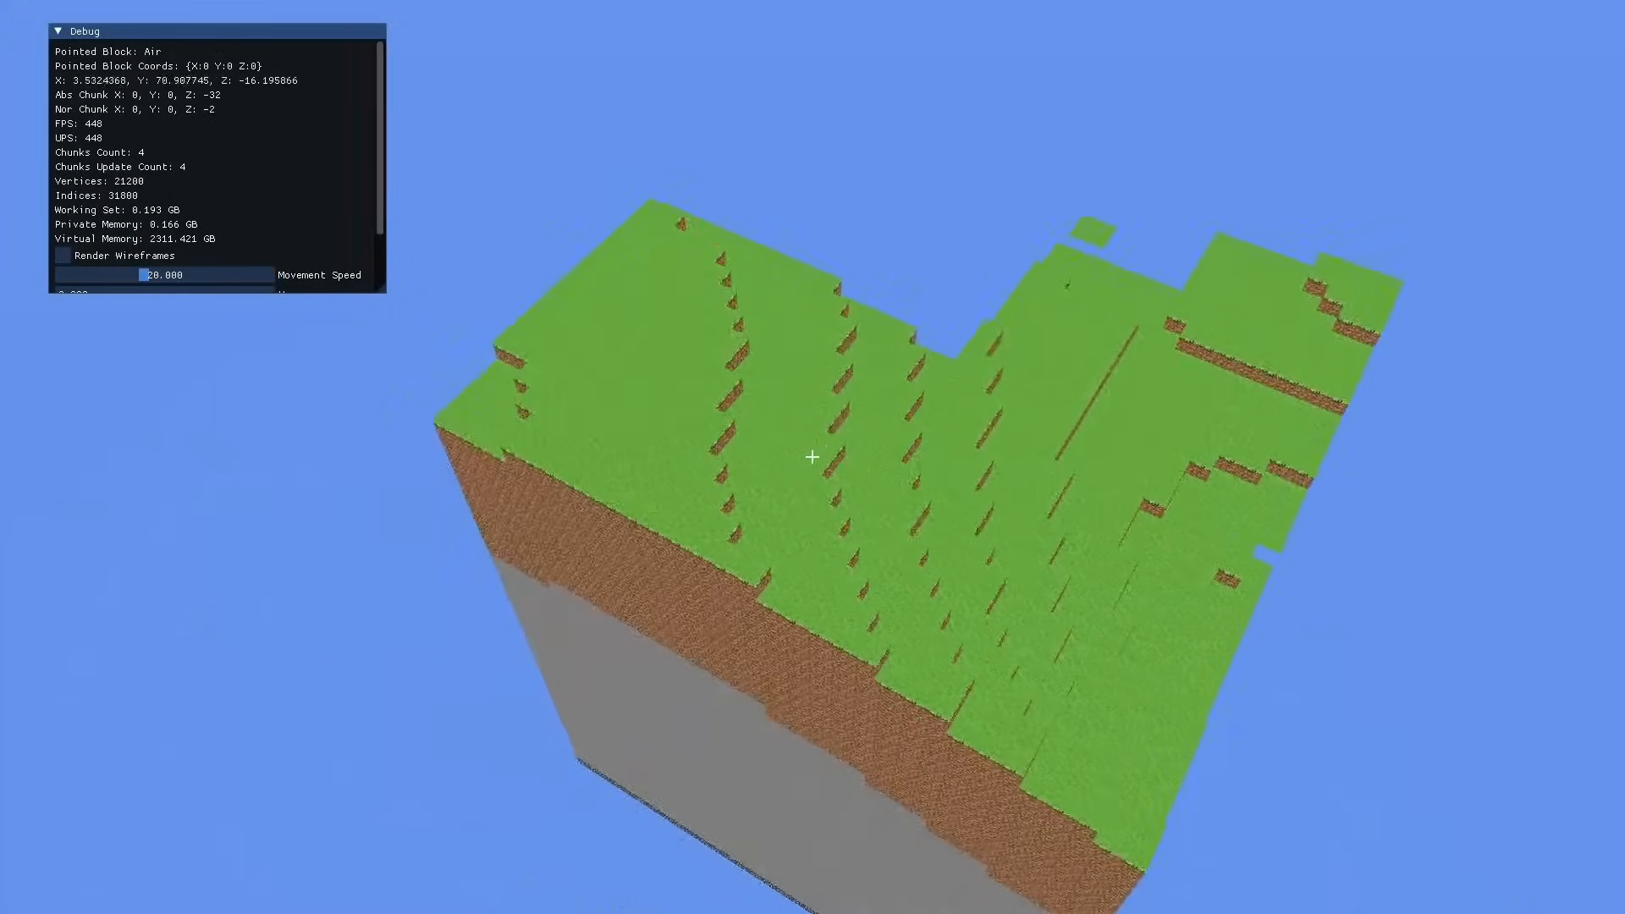
mouse_move(812, 457)
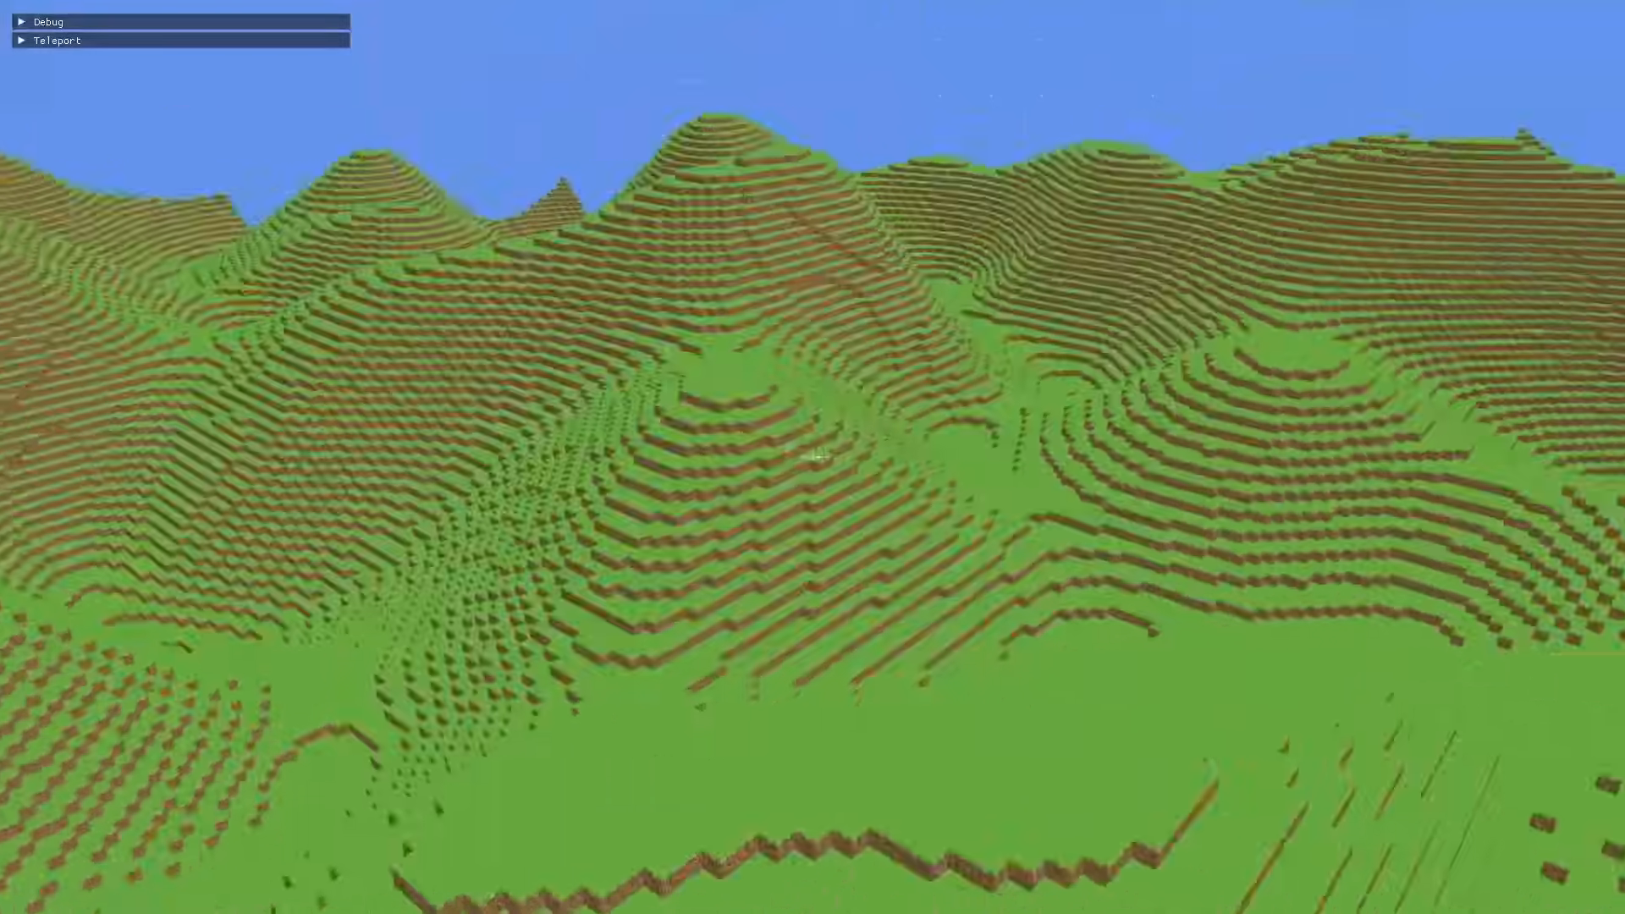
- Expand the Debug panel to show position and performance stats over the lake-filled terrain
left_click(20, 20)
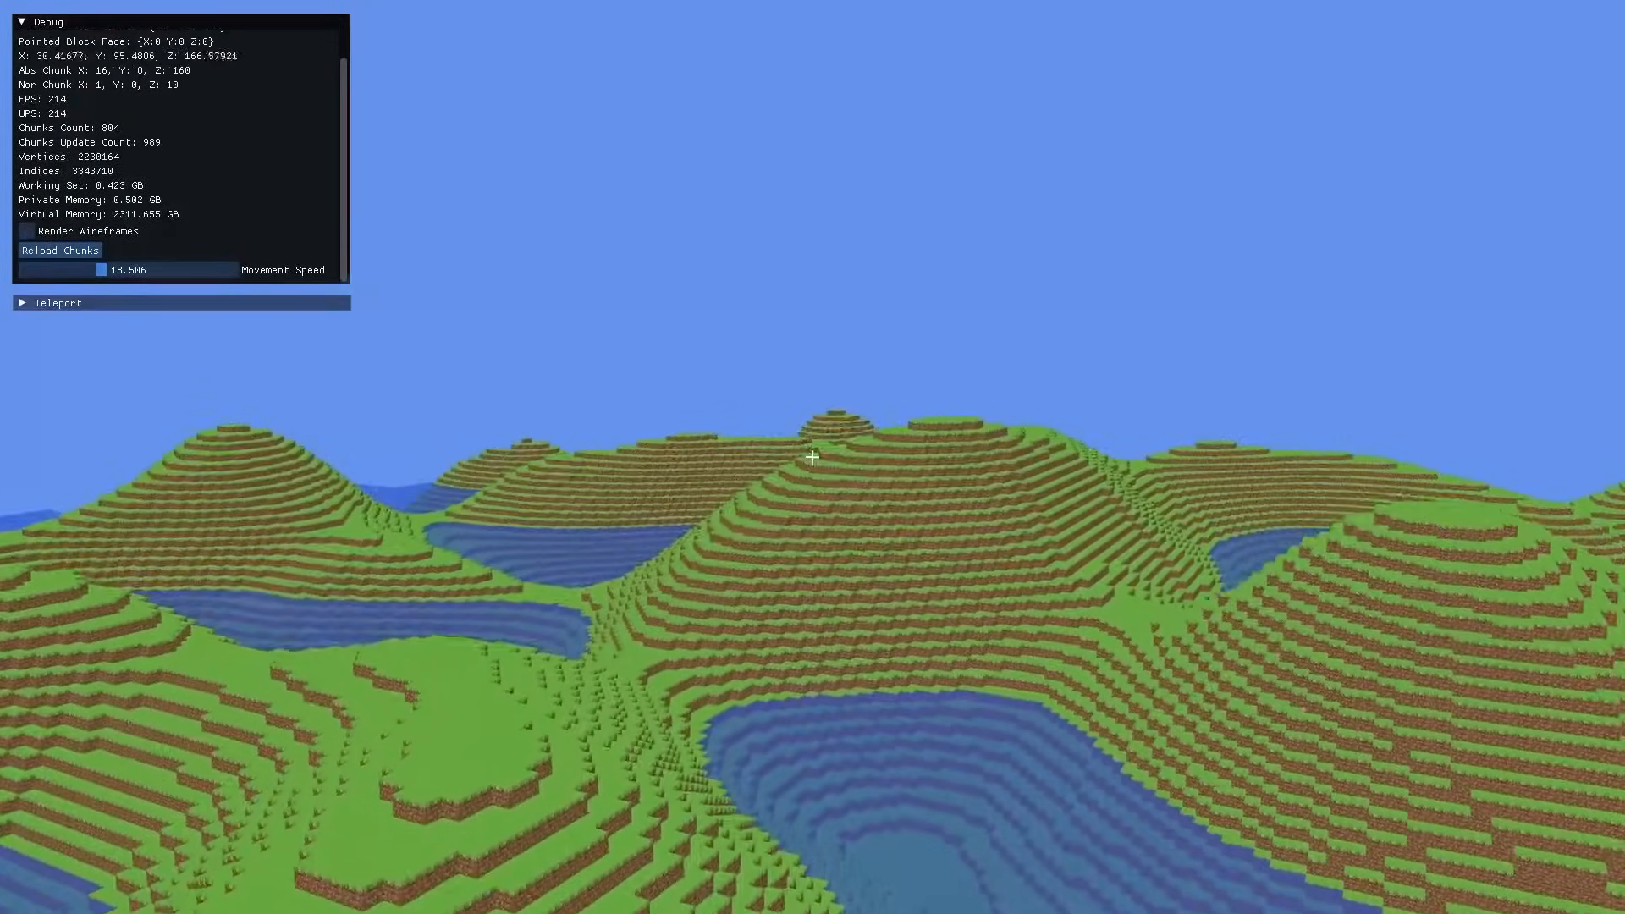
- Fly down toward the lake, try wireframe rendering on, then turn it back off near the glass blocks
key("w")
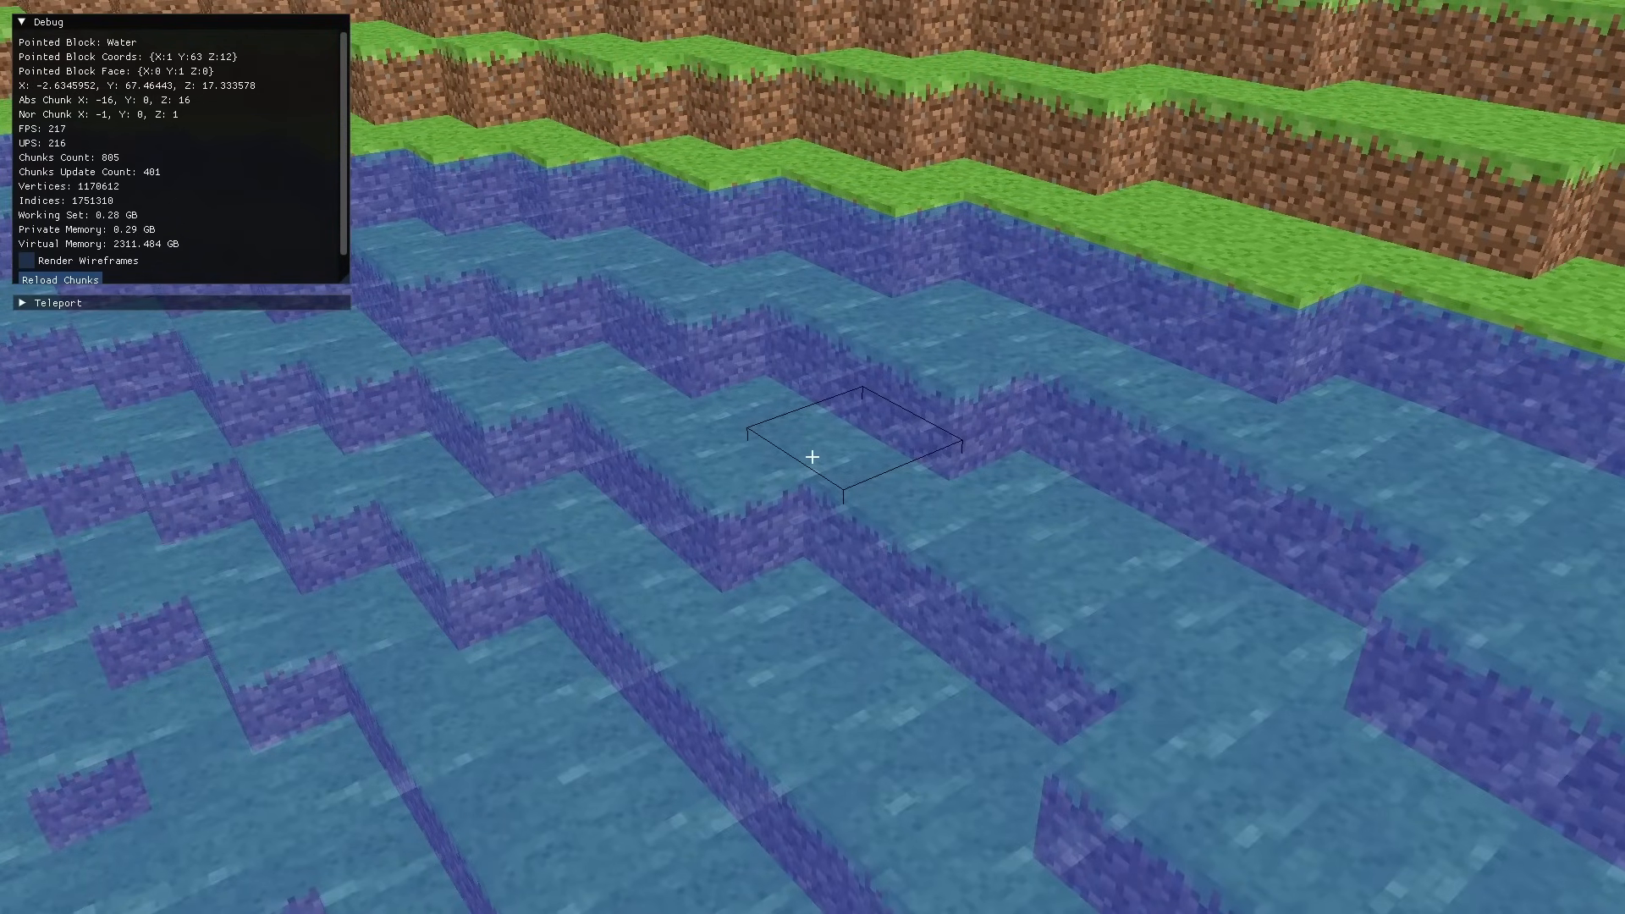
mouse_move(812, 457)
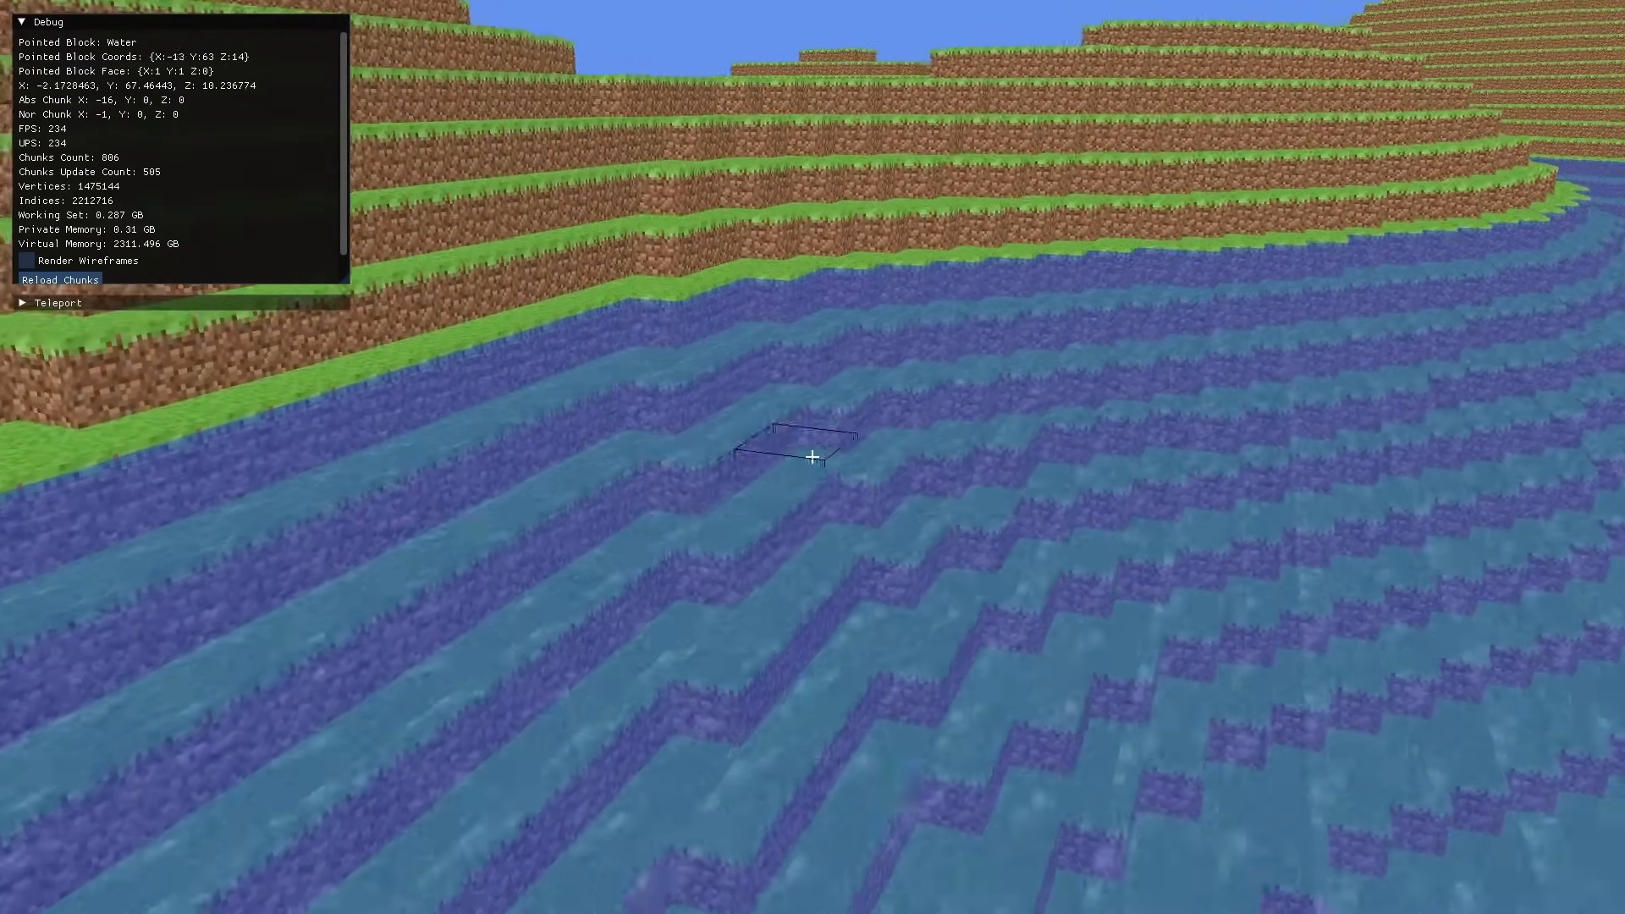
left_click(27, 231)
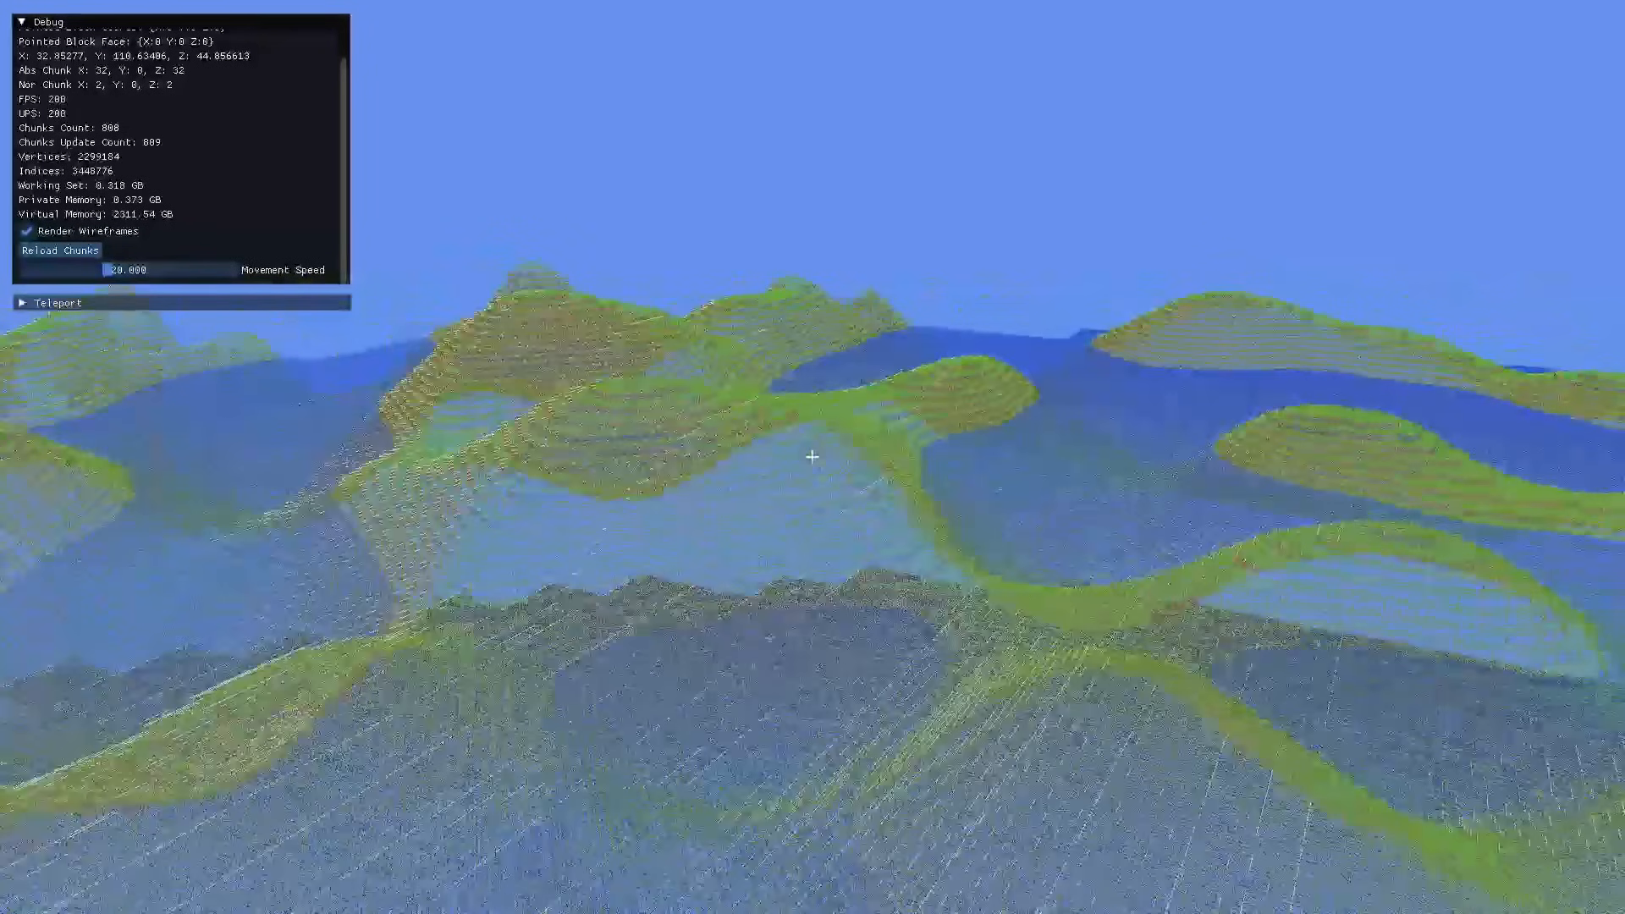
left_click(25, 232)
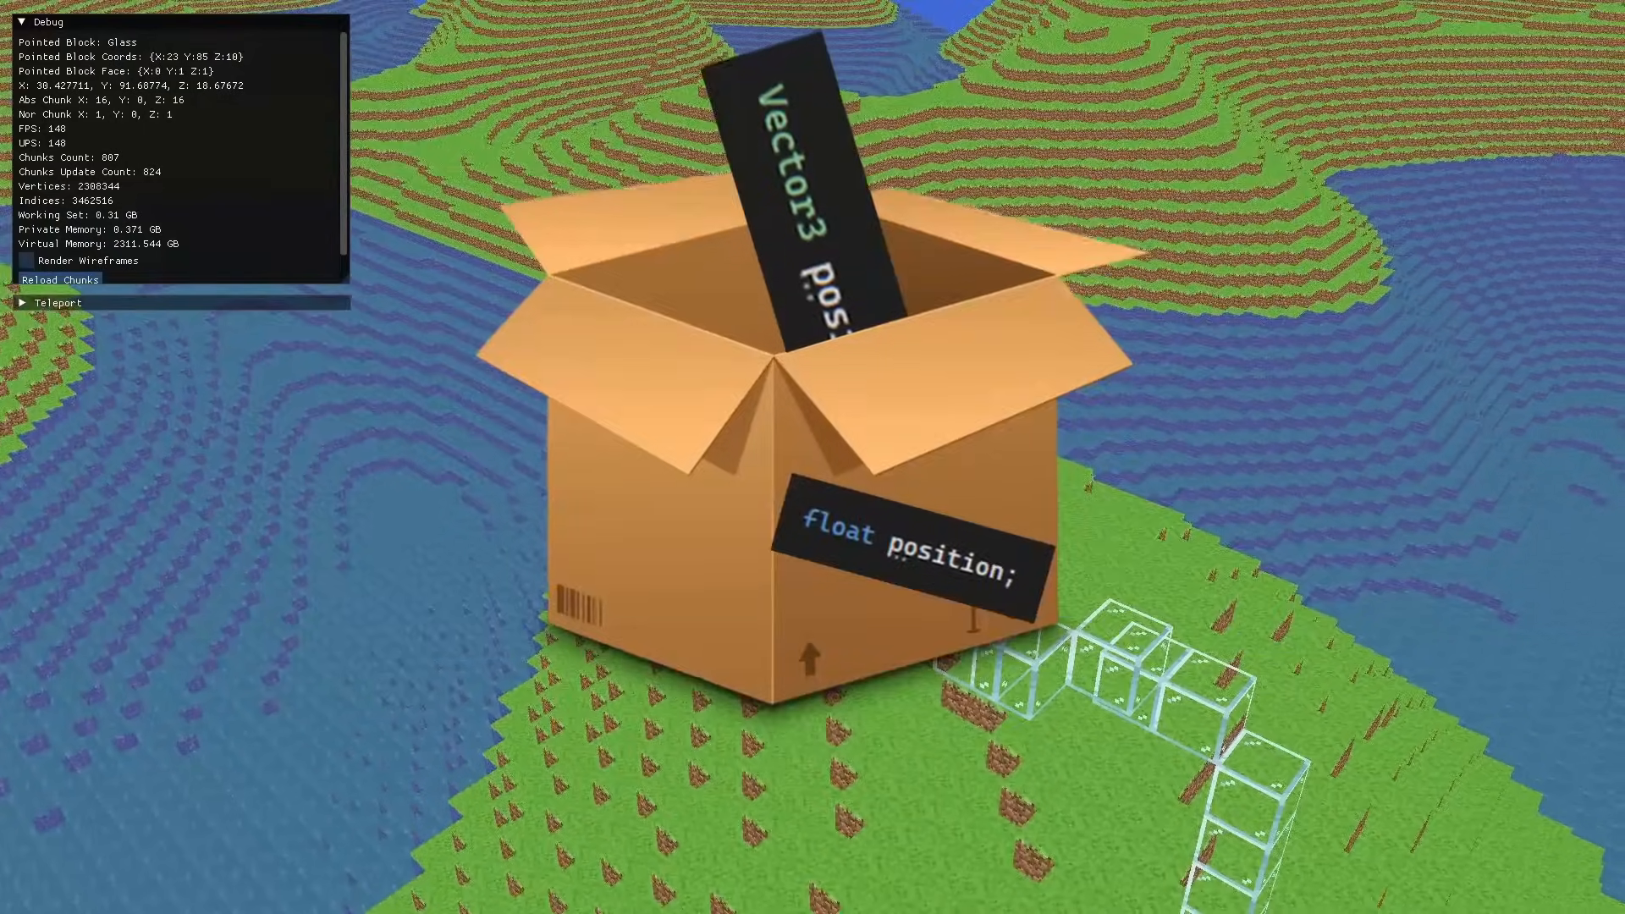
- Return from the game to Block.cs and review where chunk buffers copy each block's vertices
key("alt+tab")
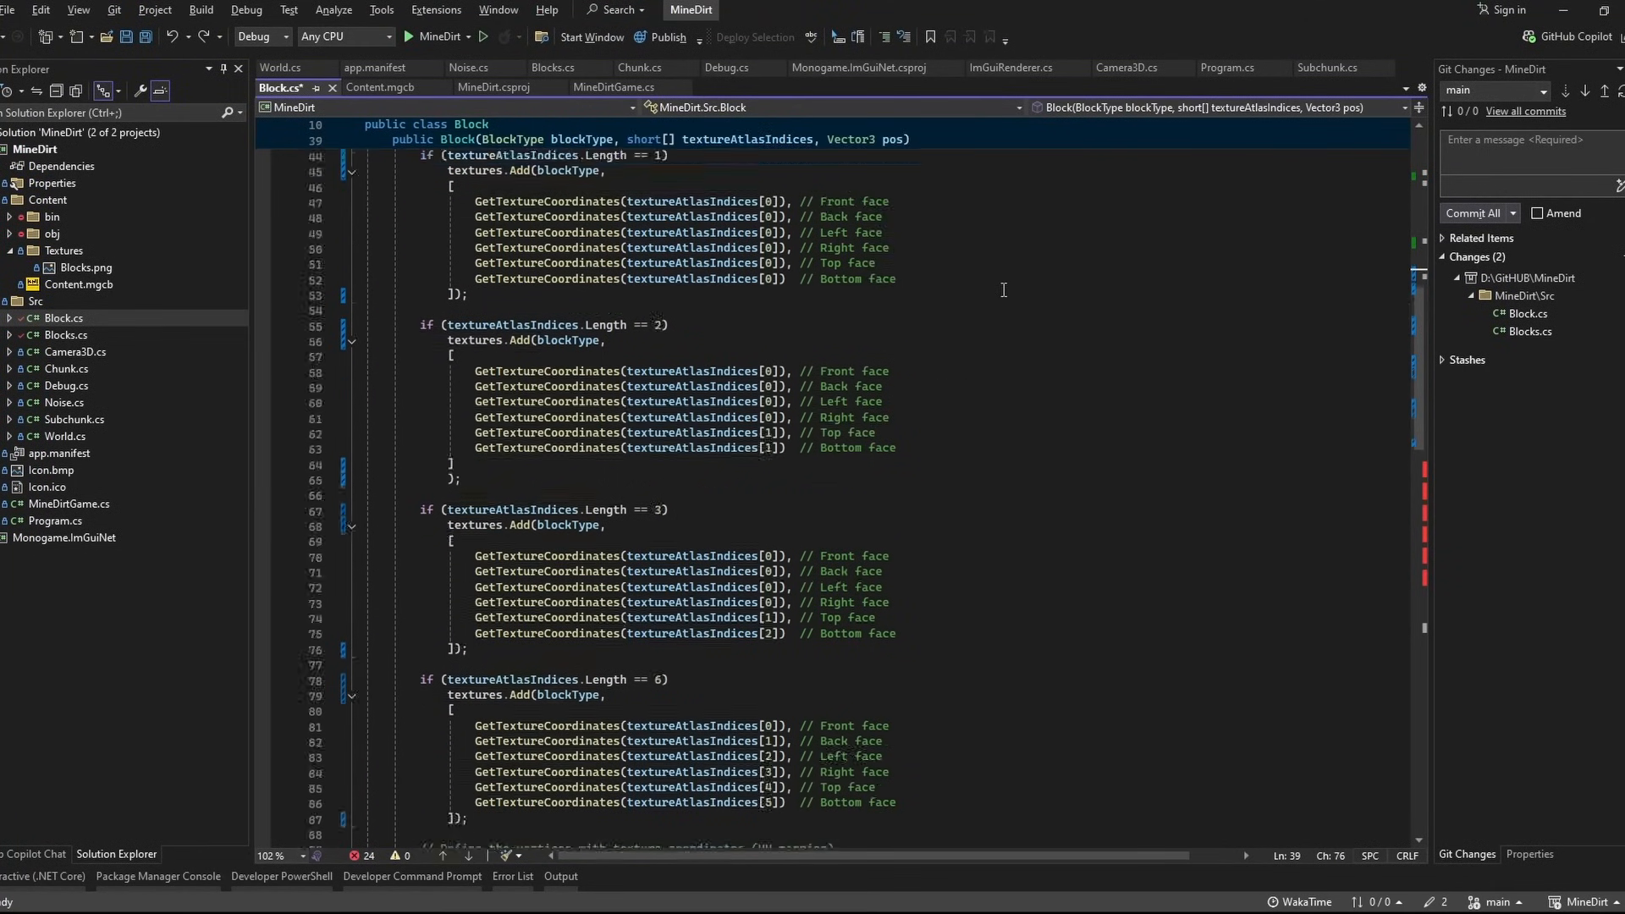
scroll("up", 3)
type("public VertexPositionTexture[] Vertices(pos) => {};")
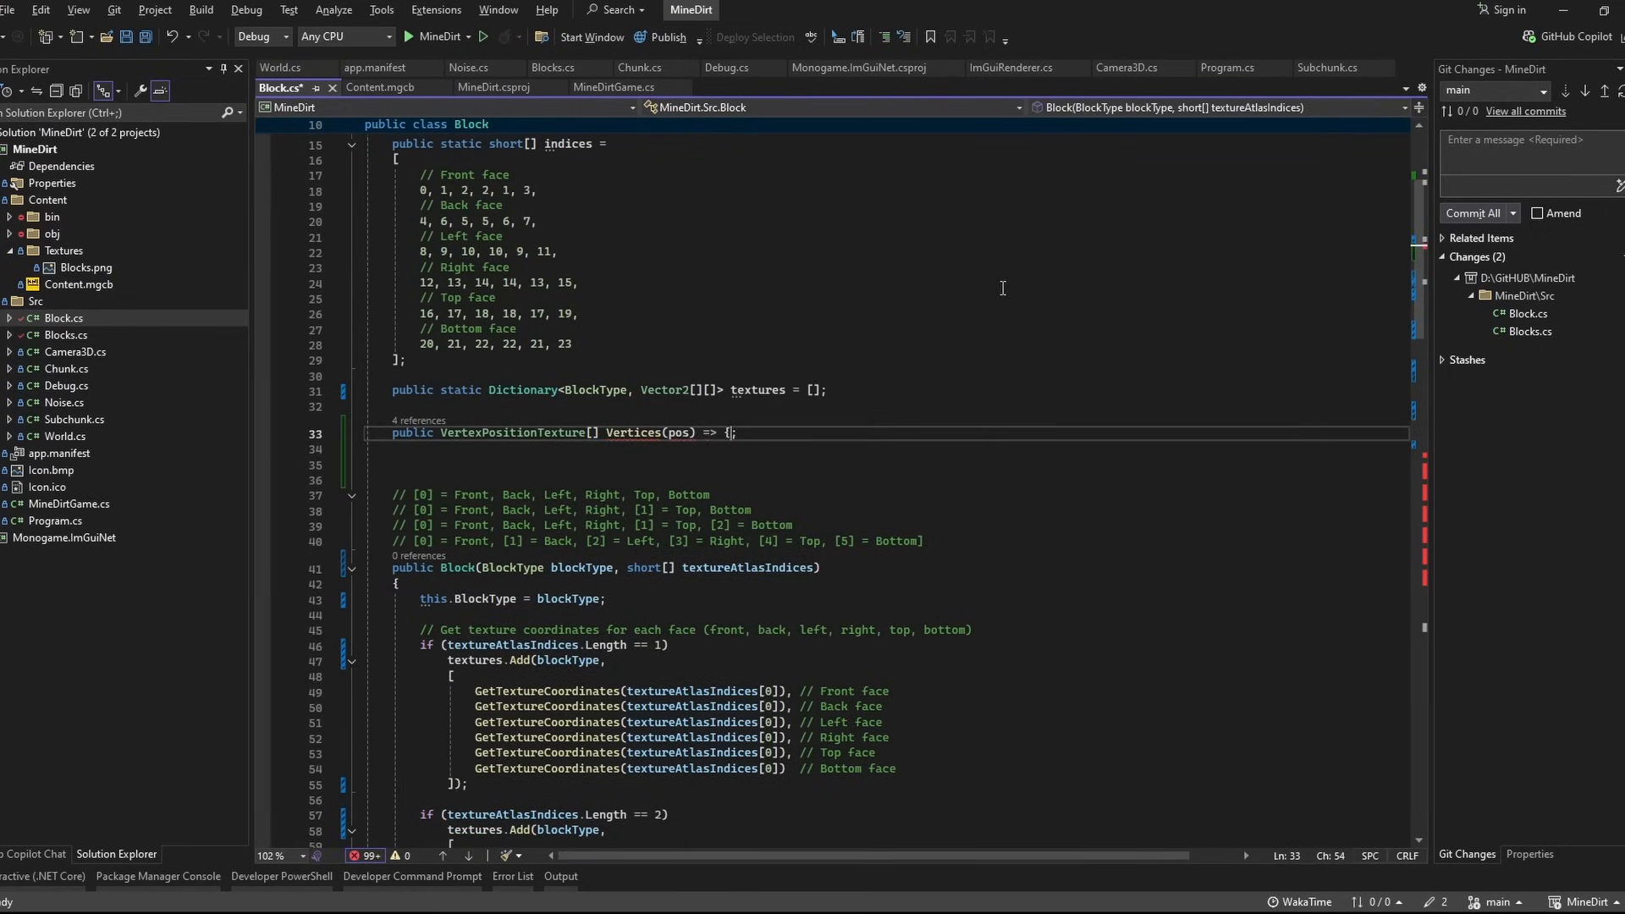
scroll("down", 3)
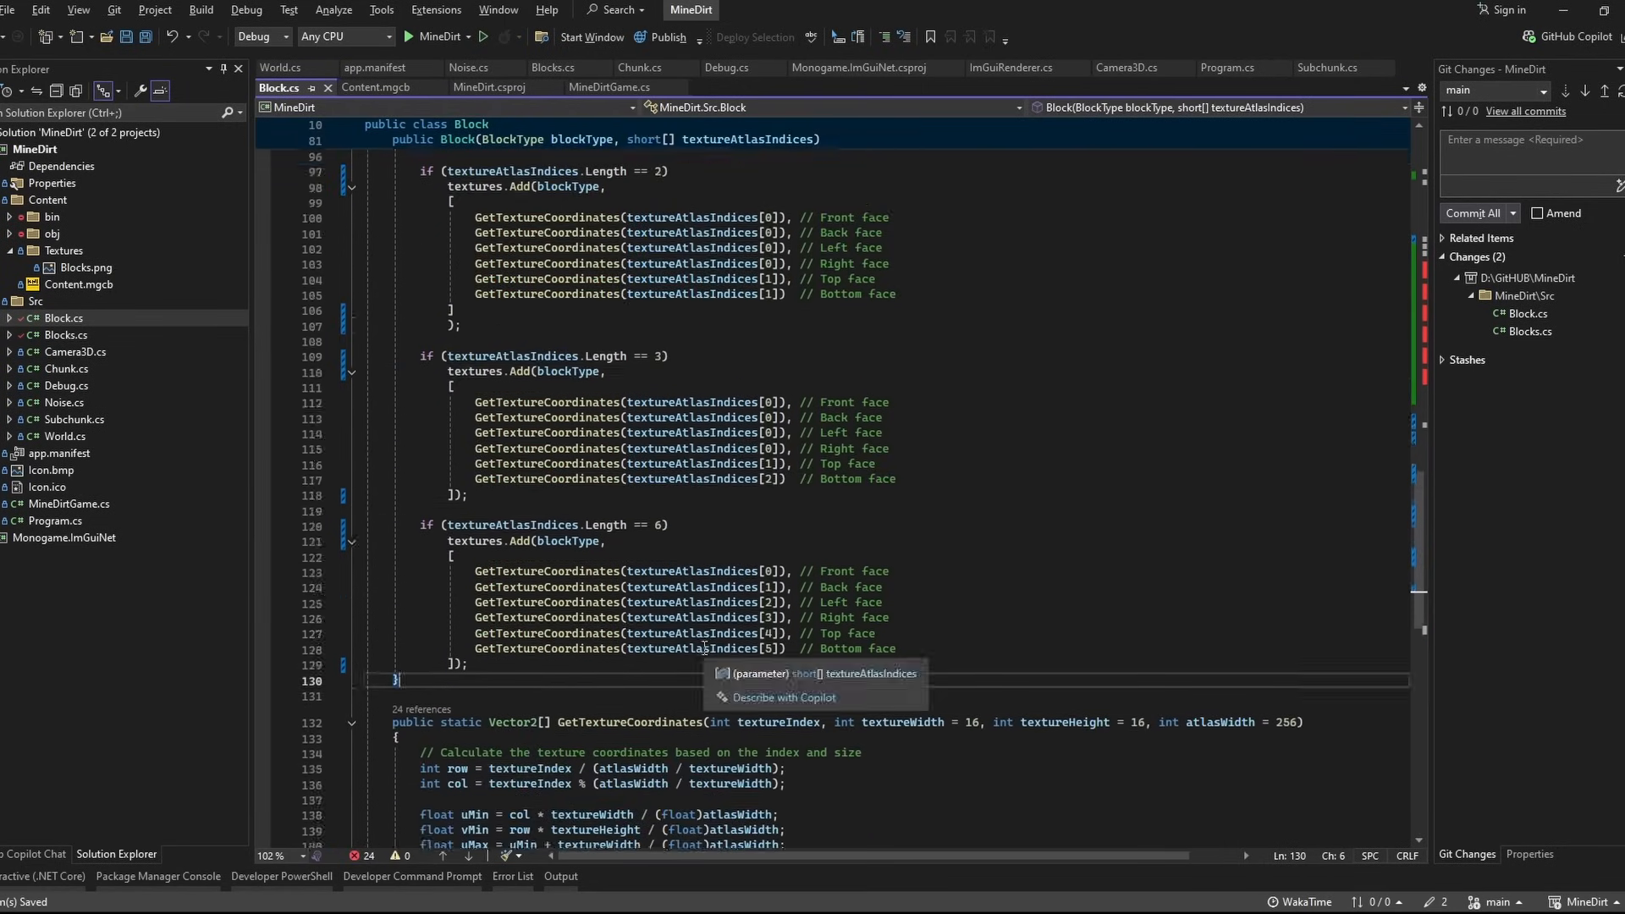
scroll("up", 3)
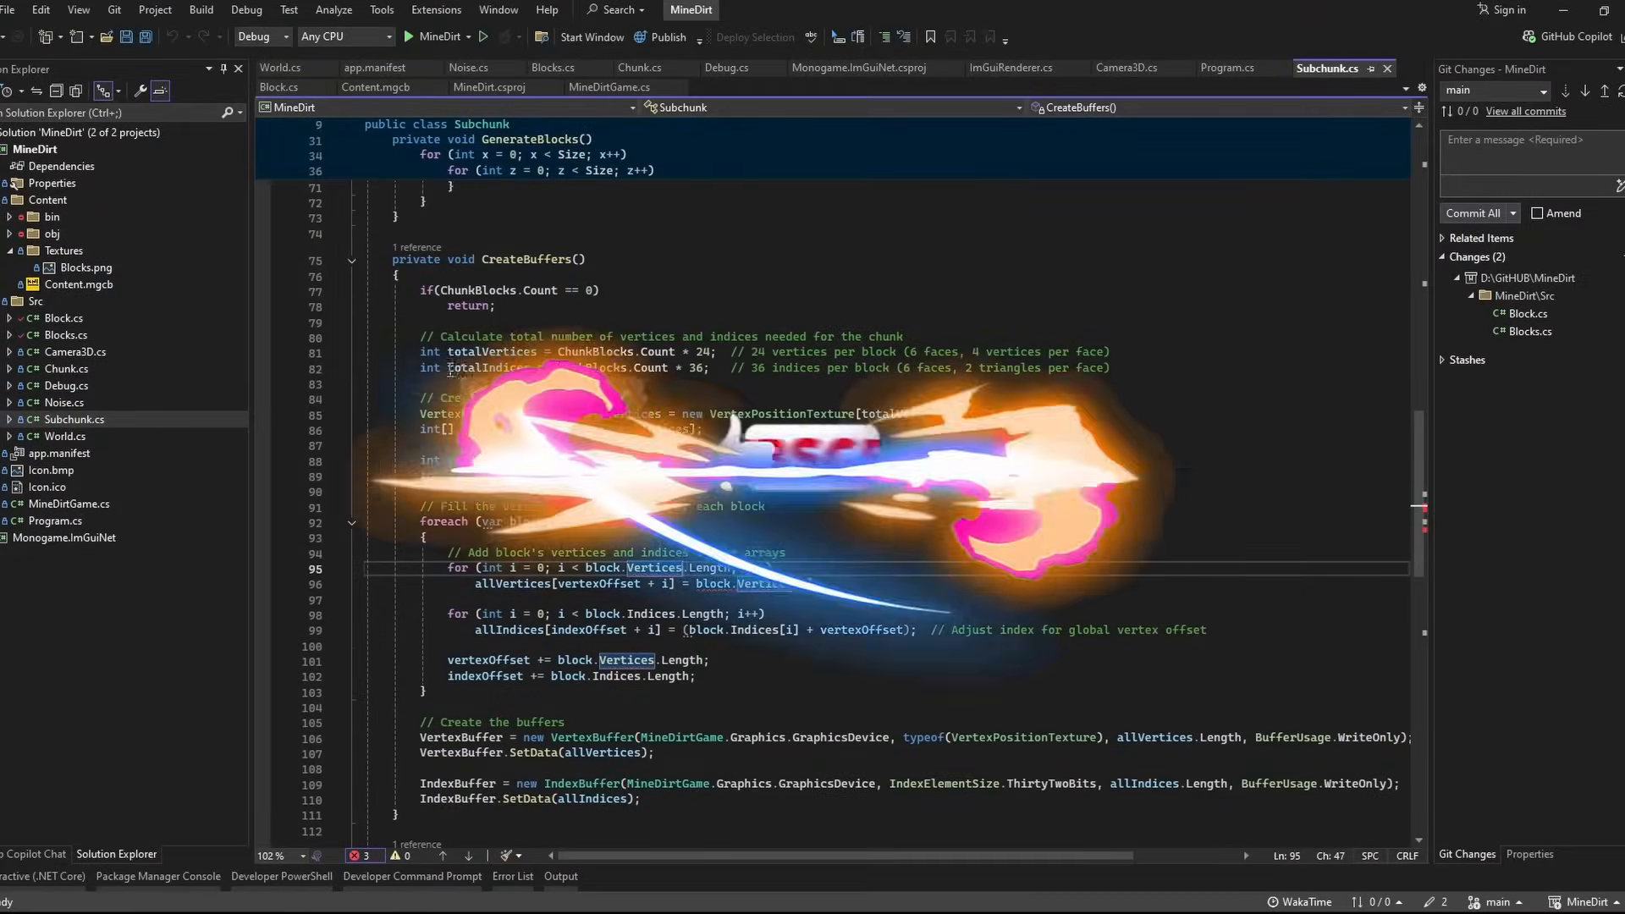
left_click(280, 86)
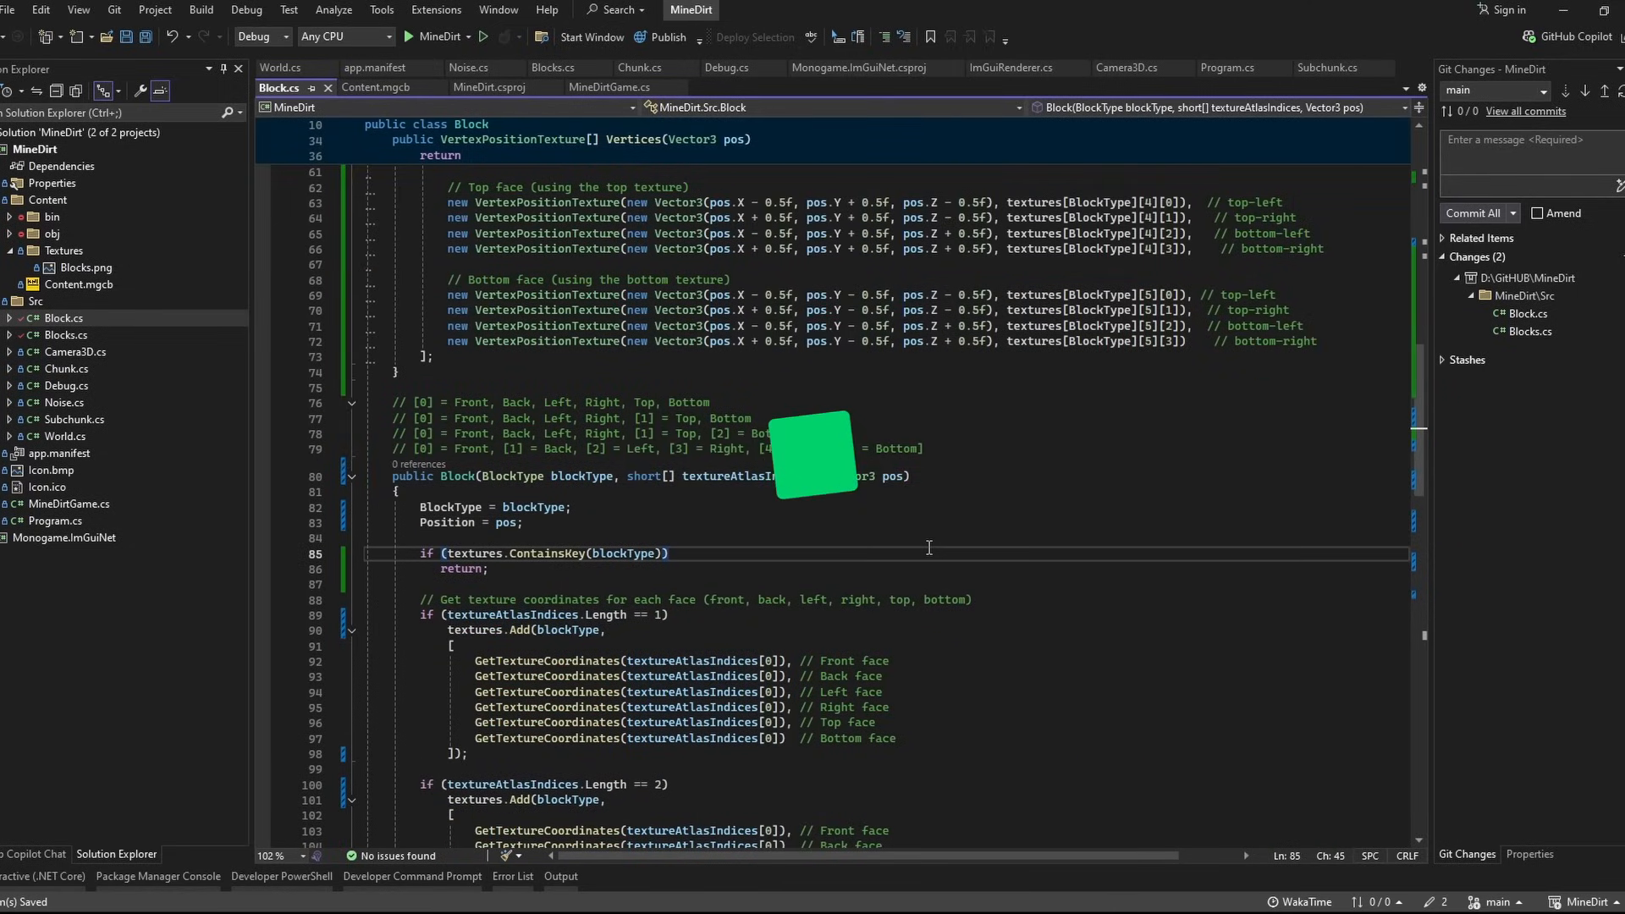
scroll("up", 3)
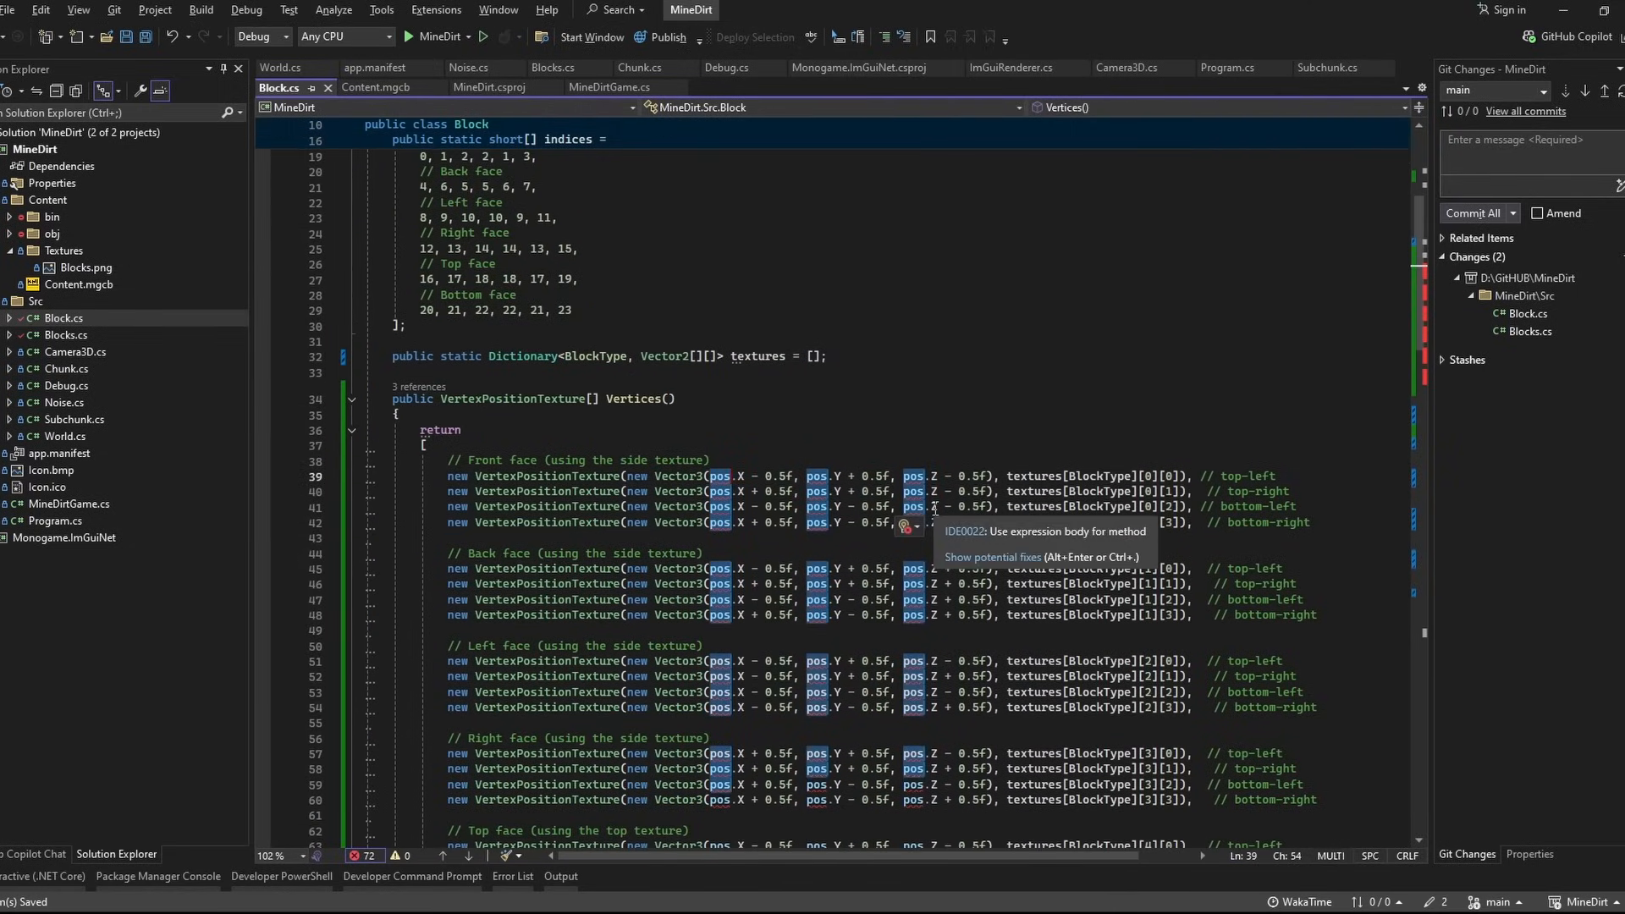